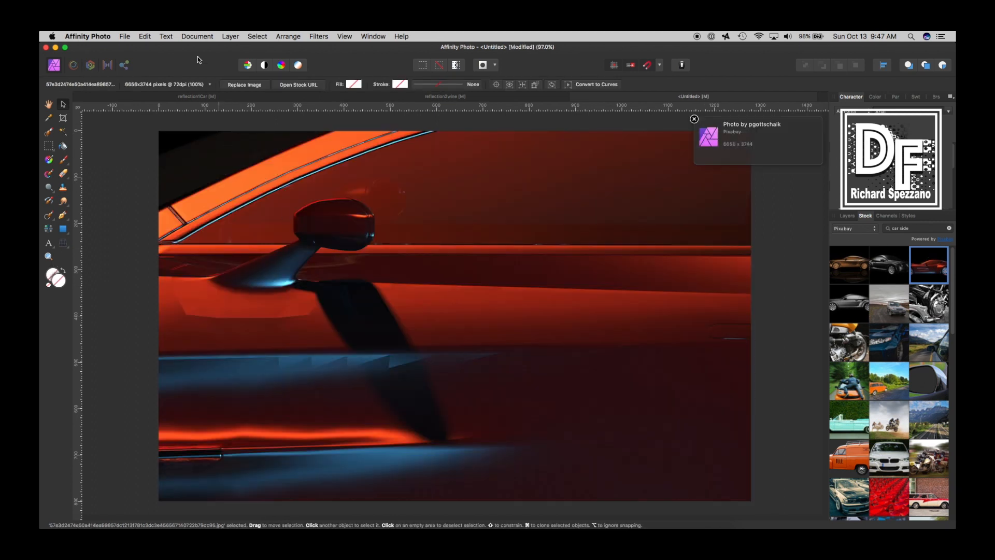
- Fit the car photo to view and begin replacing its 92.444-inch width in Resize Document
click(197, 36)
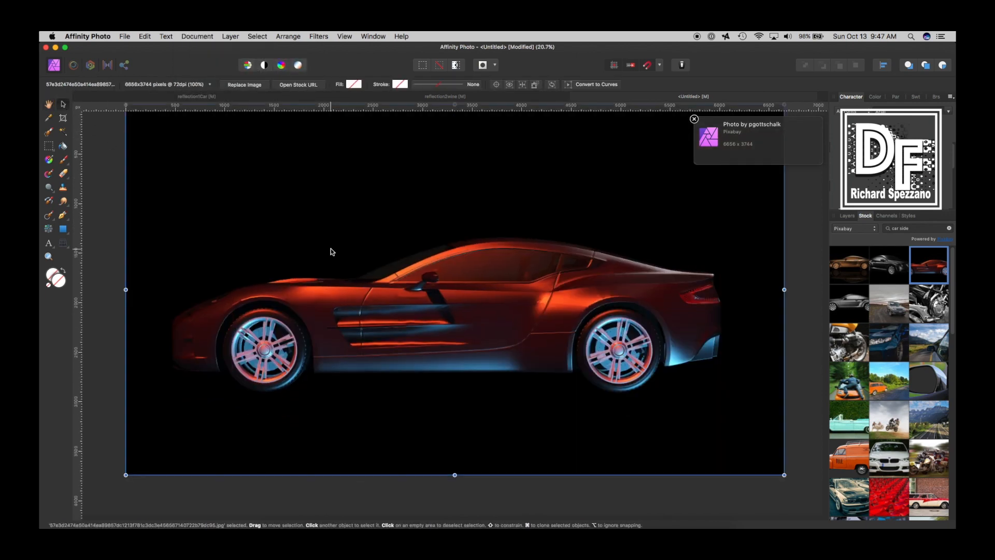
click(694, 119)
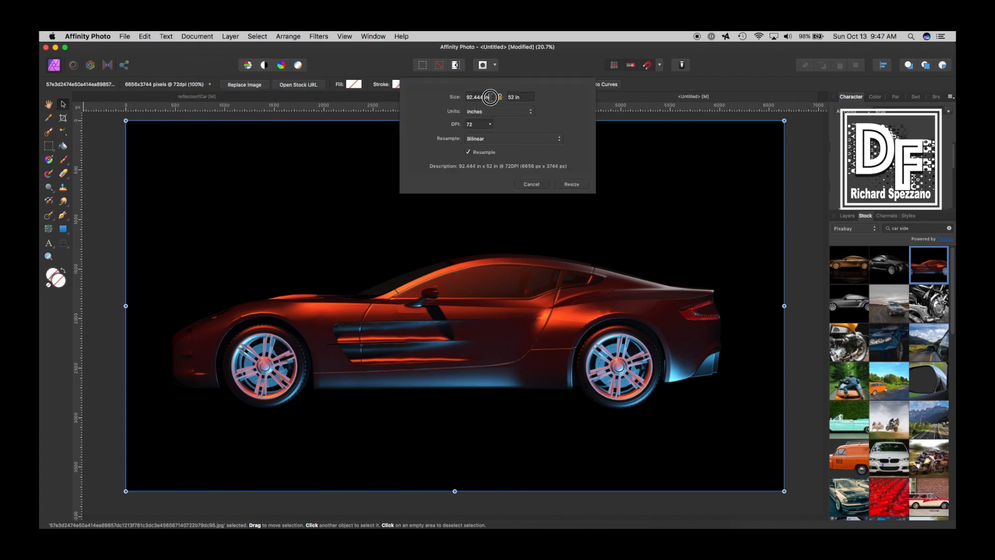
click(478, 97)
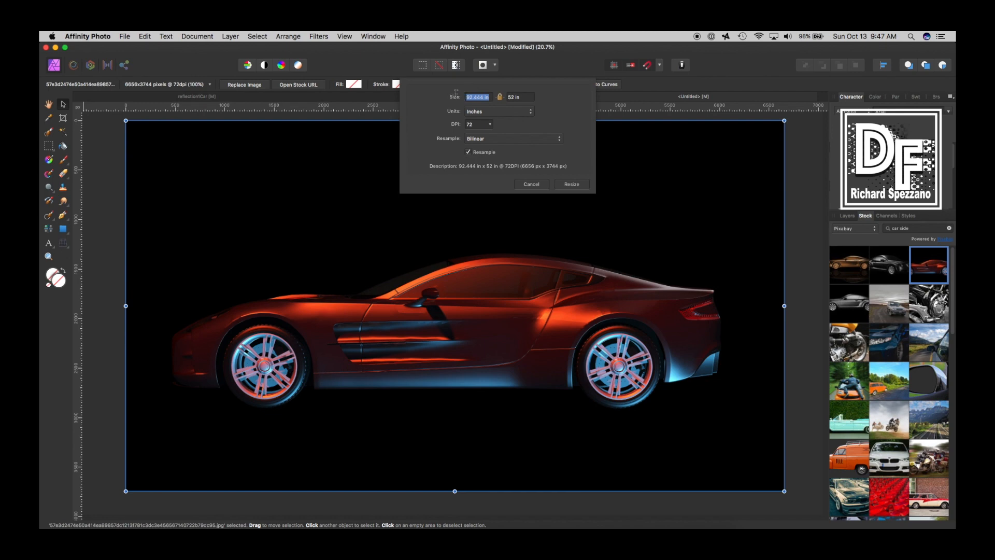
text(11)
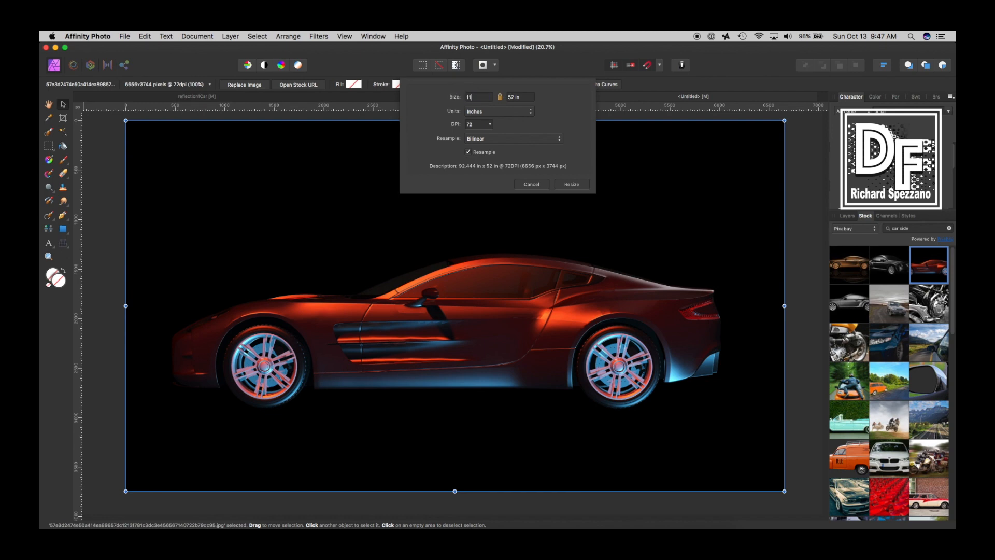
- Apply the 11 in width, then set canvas height to 12 in anchored at the top
click(572, 185)
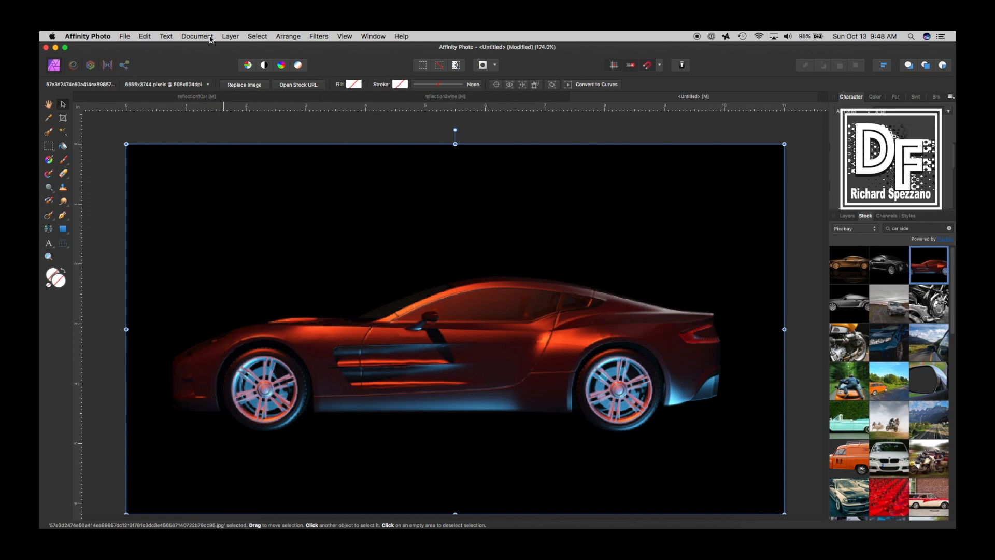
mouse_move(240, 43)
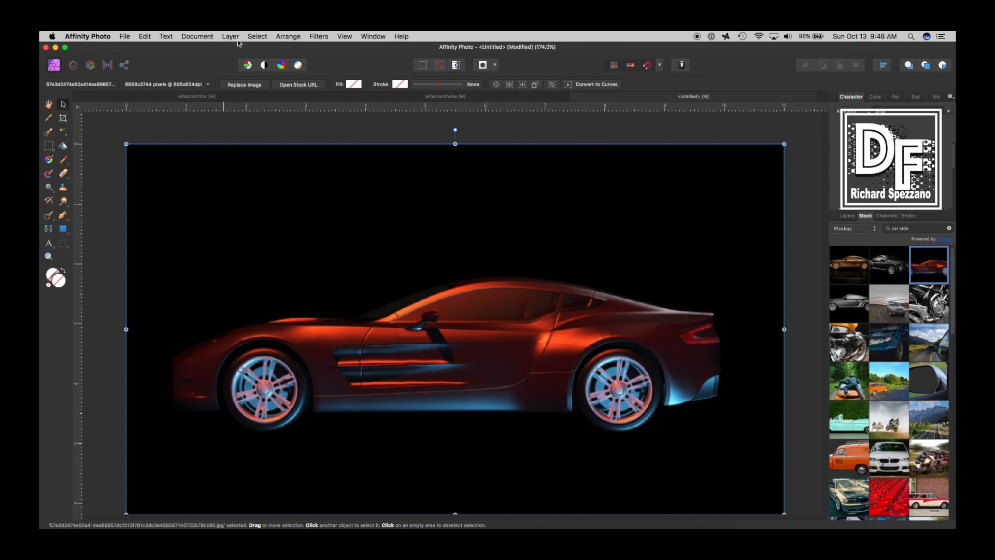
click(197, 36)
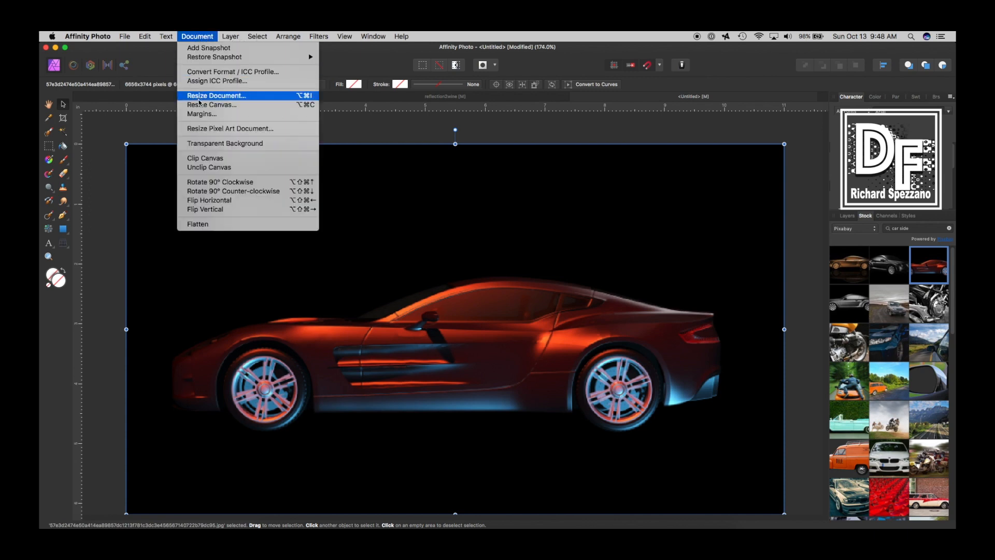
click(216, 95)
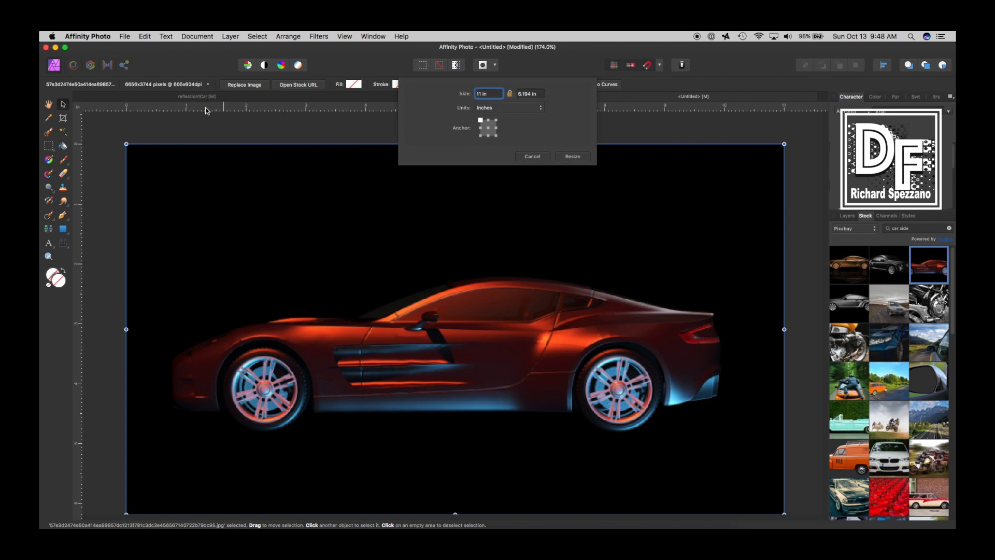
mouse_move(286, 98)
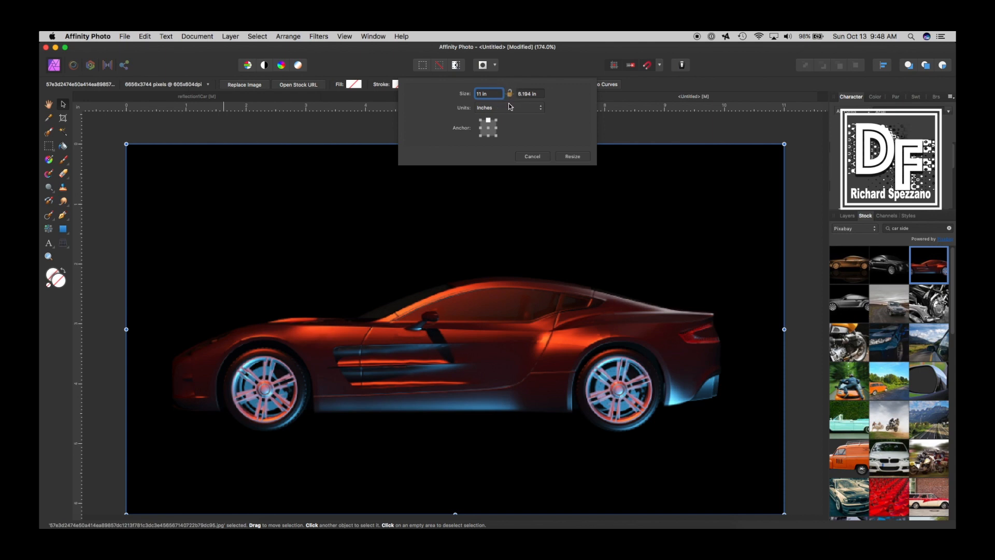
click(528, 93)
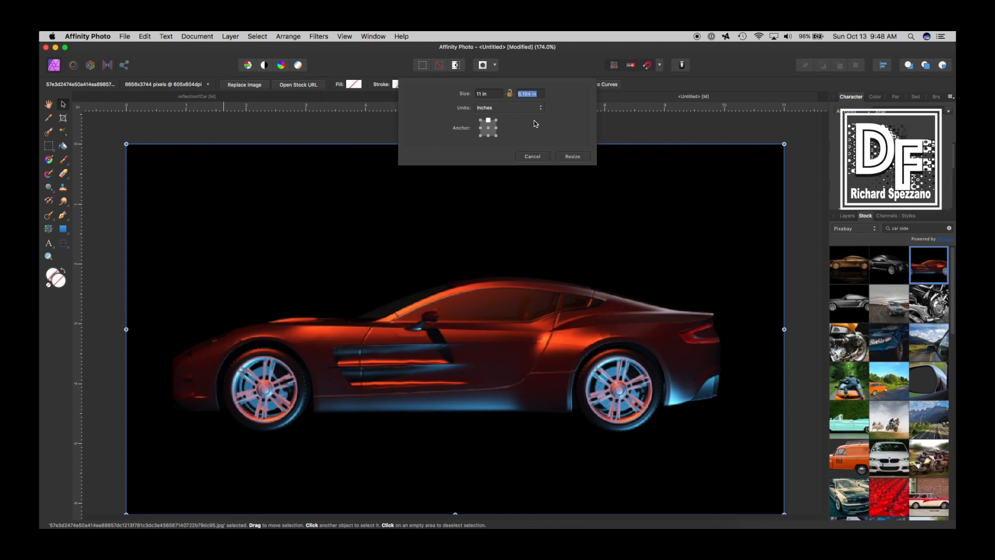
text(12)
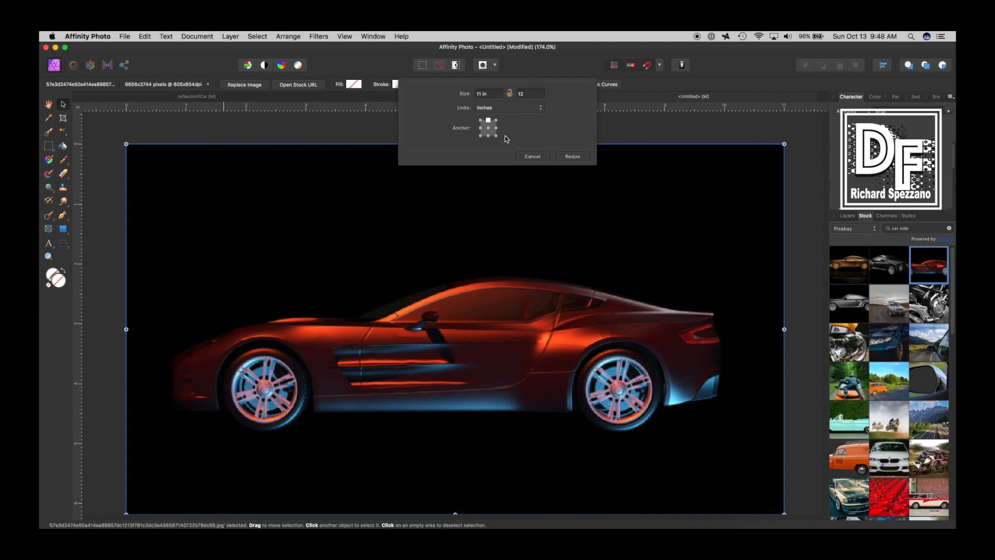
click(572, 155)
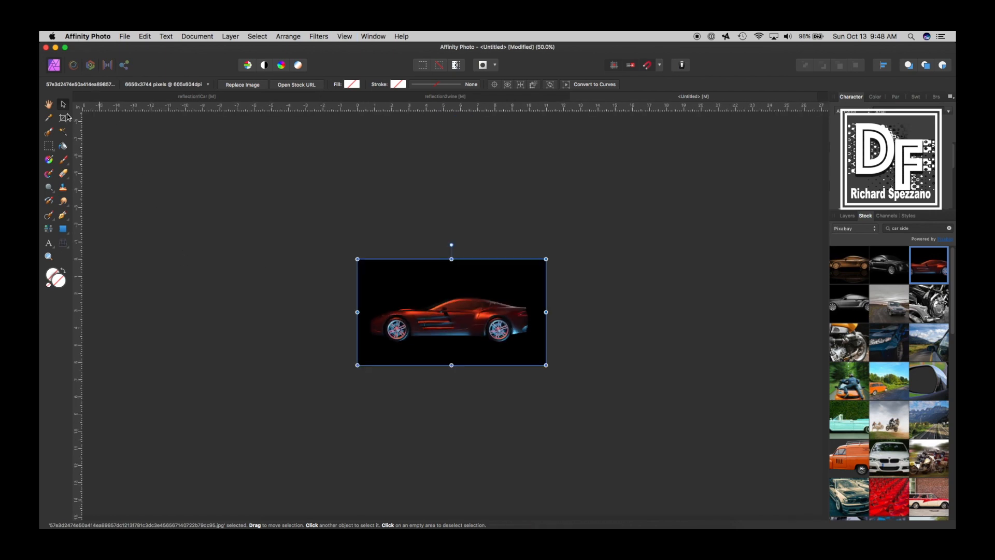
- Crop the canvas taller to about 832 px, leaving blank space below the car
click(62, 117)
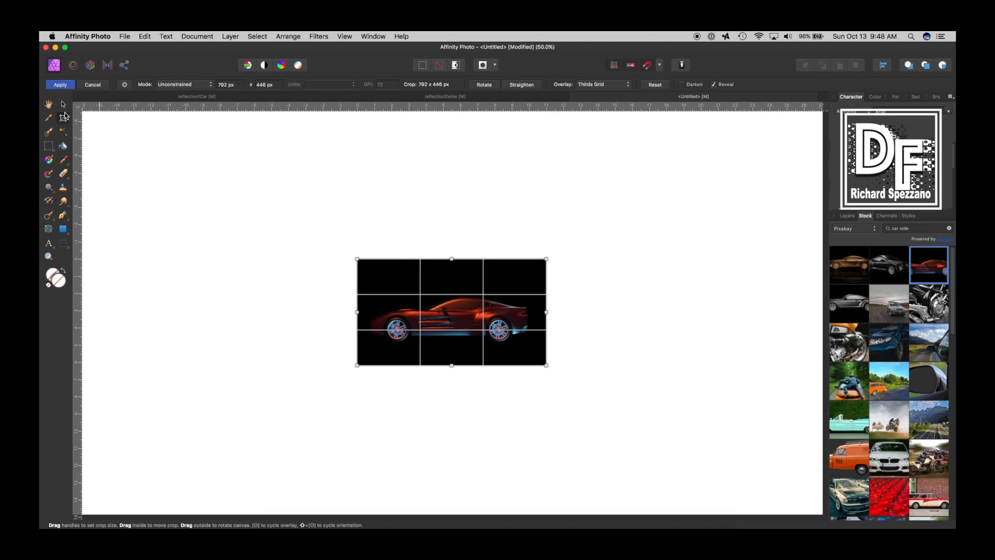
mouse_move(452, 370)
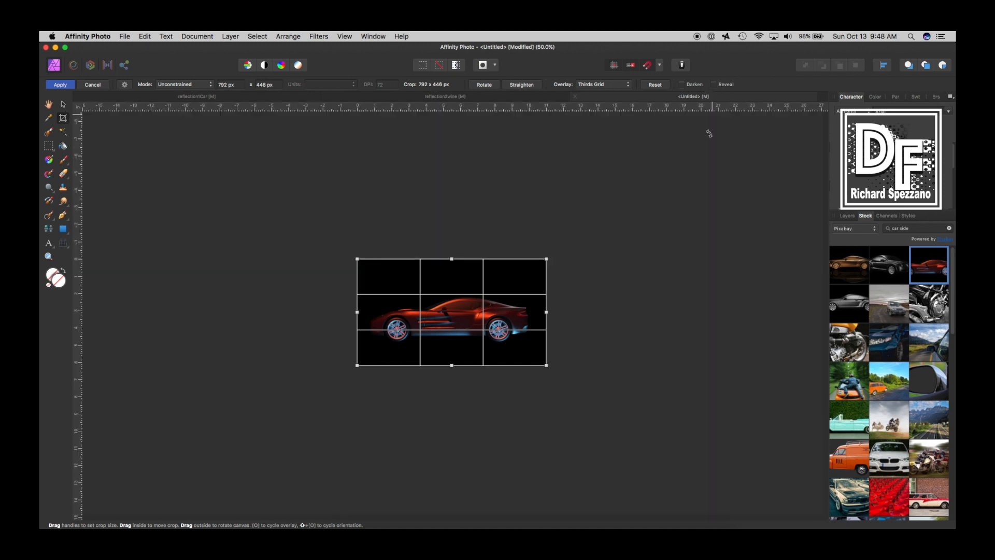
drag(451, 363, 451, 375)
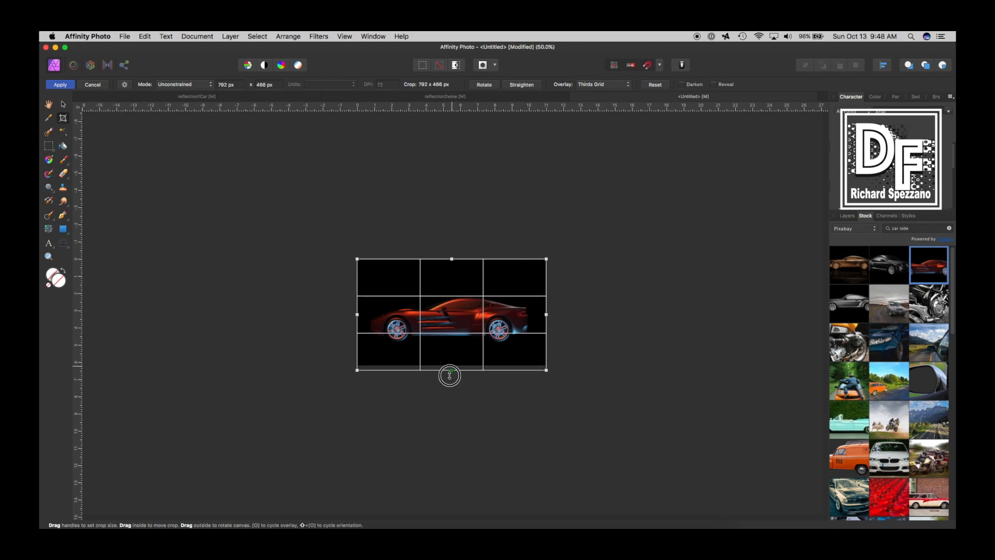
drag(448, 375, 442, 463)
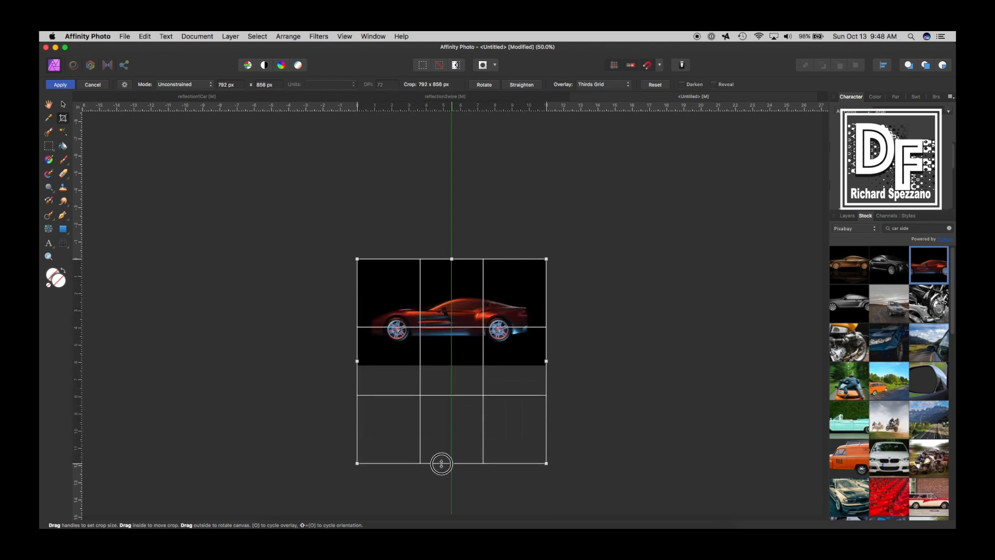
drag(441, 464, 441, 457)
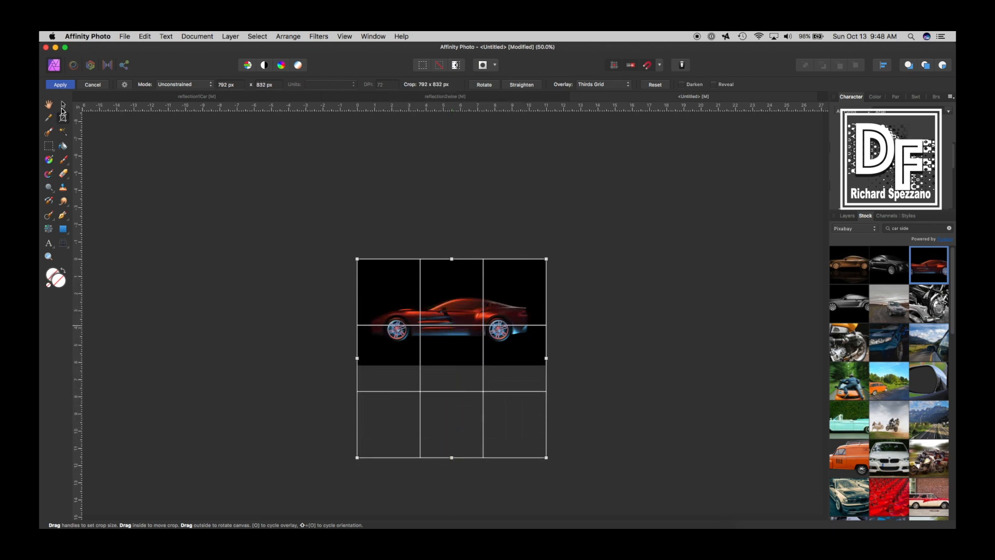
click(60, 84)
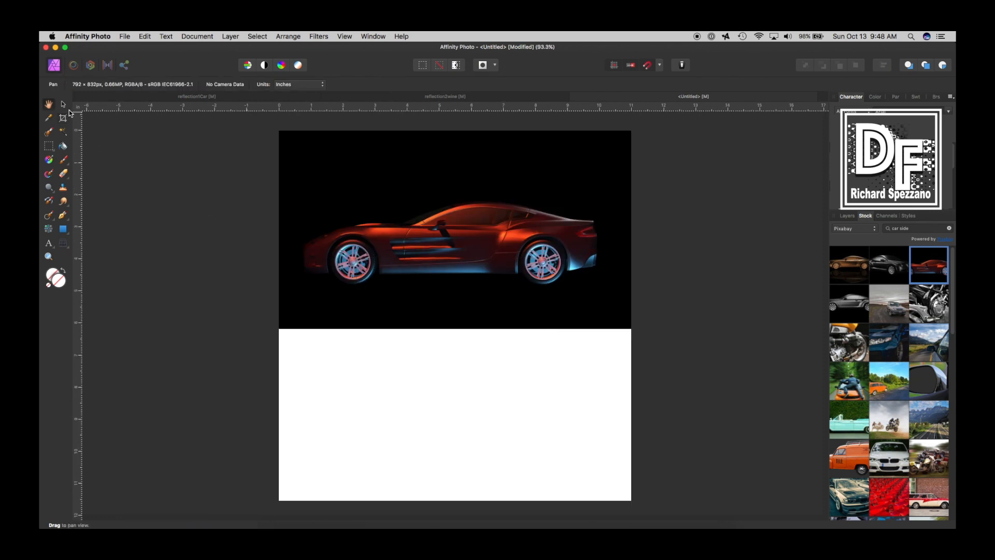
click(454, 233)
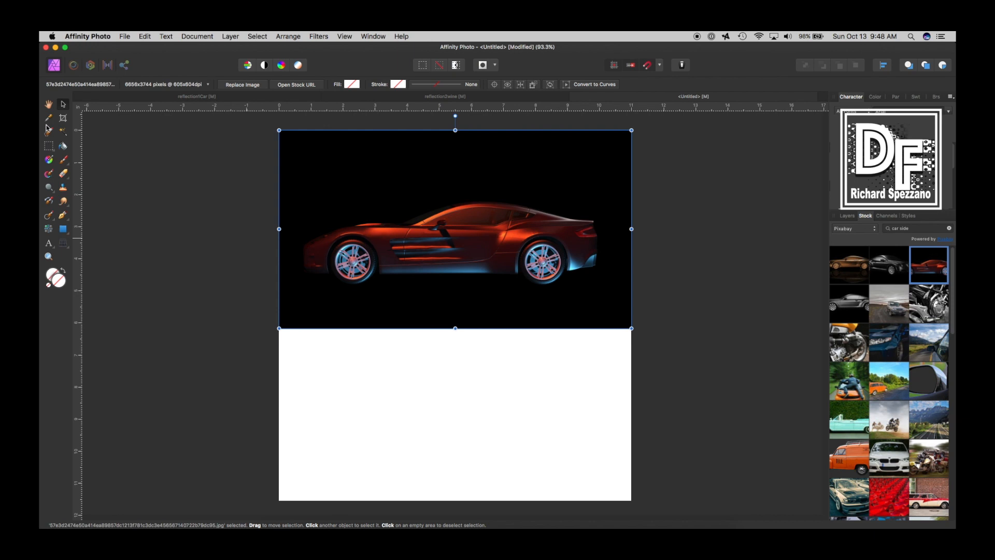
click(48, 106)
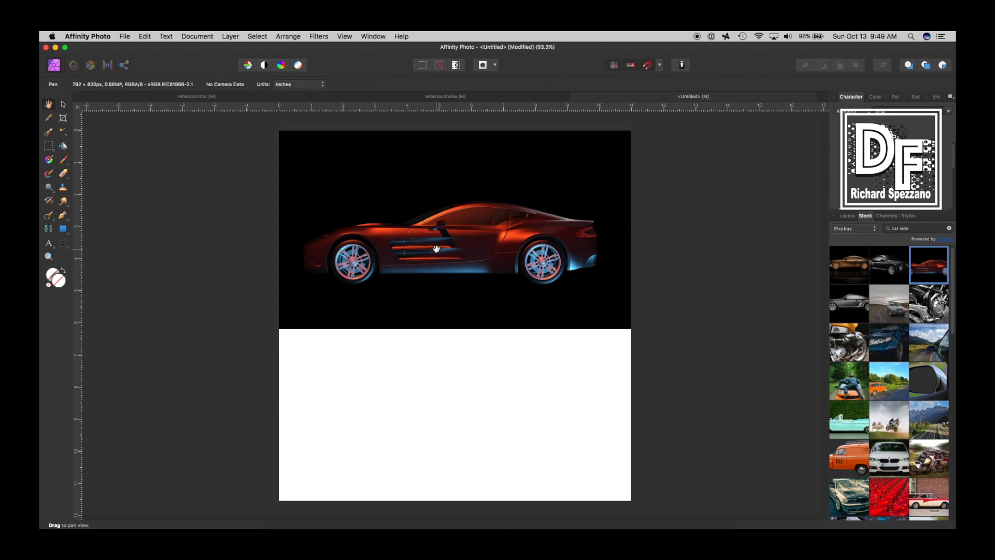
mouse_move(434, 252)
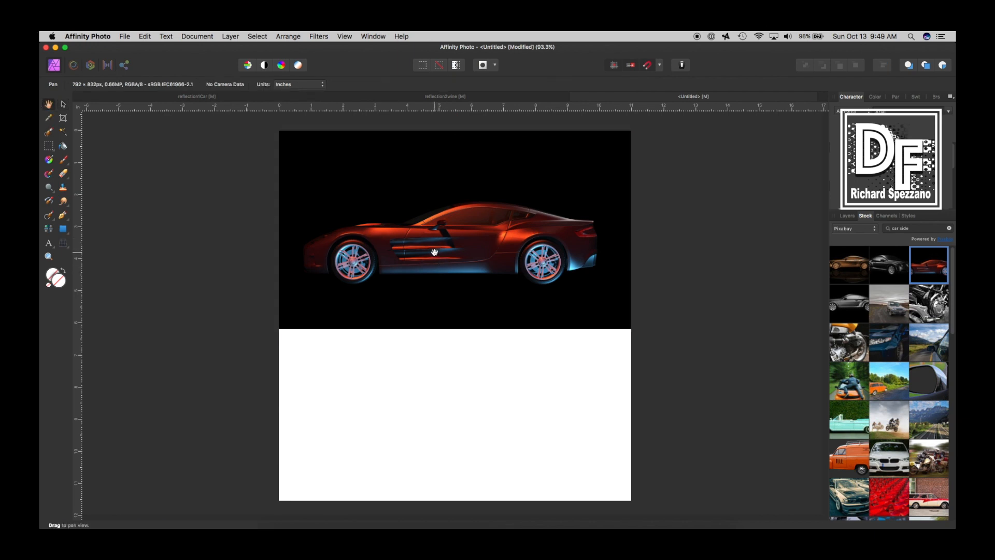
mouse_move(599, 167)
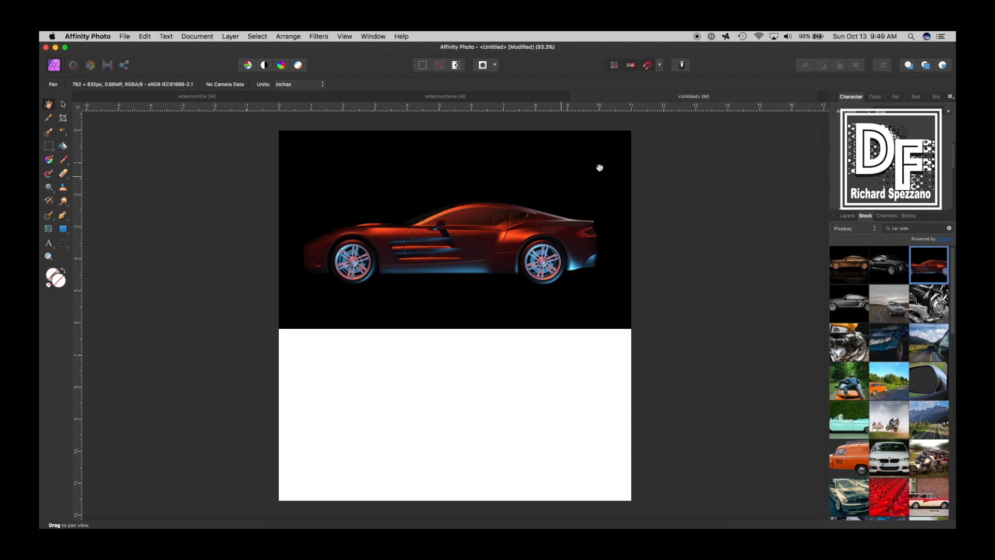
click(47, 257)
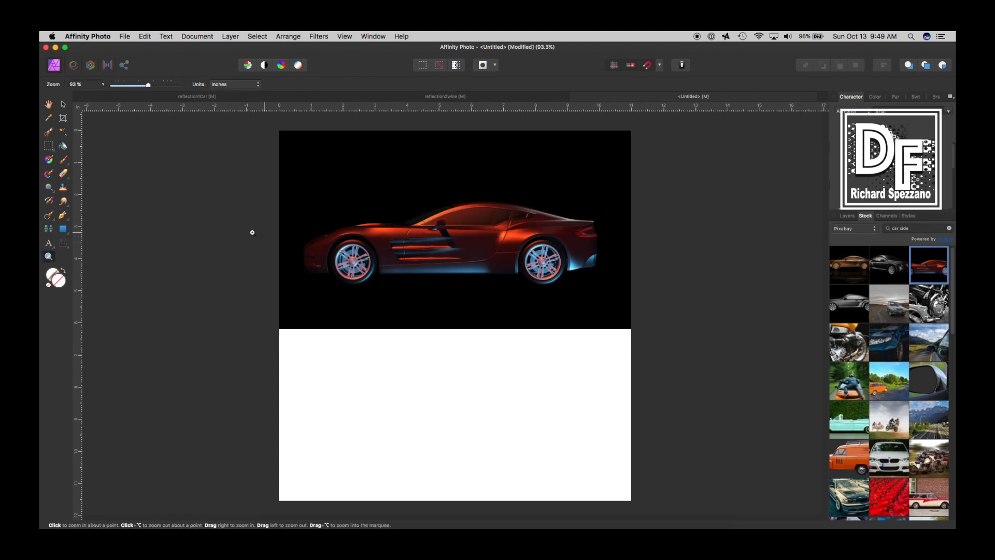
mouse_move(48, 257)
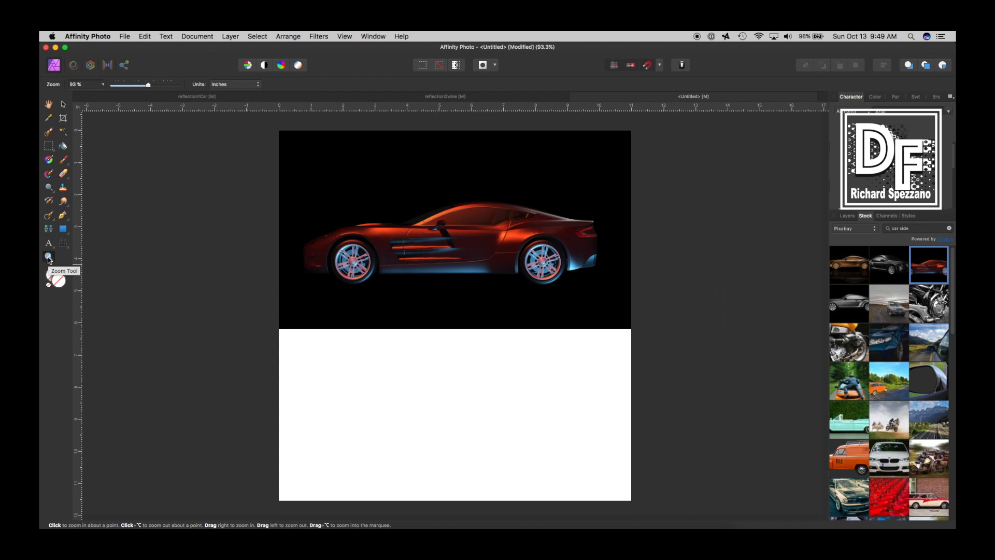
mouse_move(56, 234)
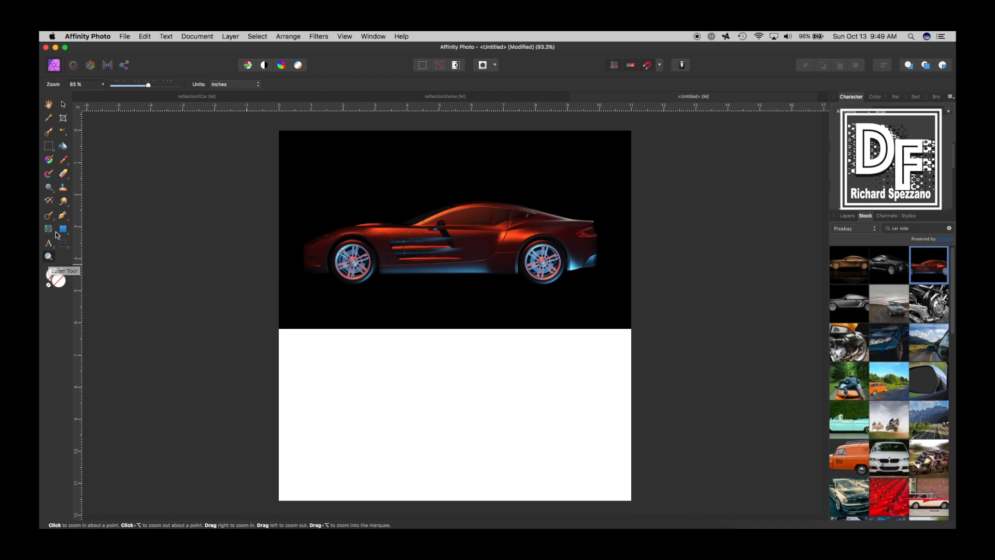
- Trace a pen outline along the car's underside and wheels into the white area
click(456, 251)
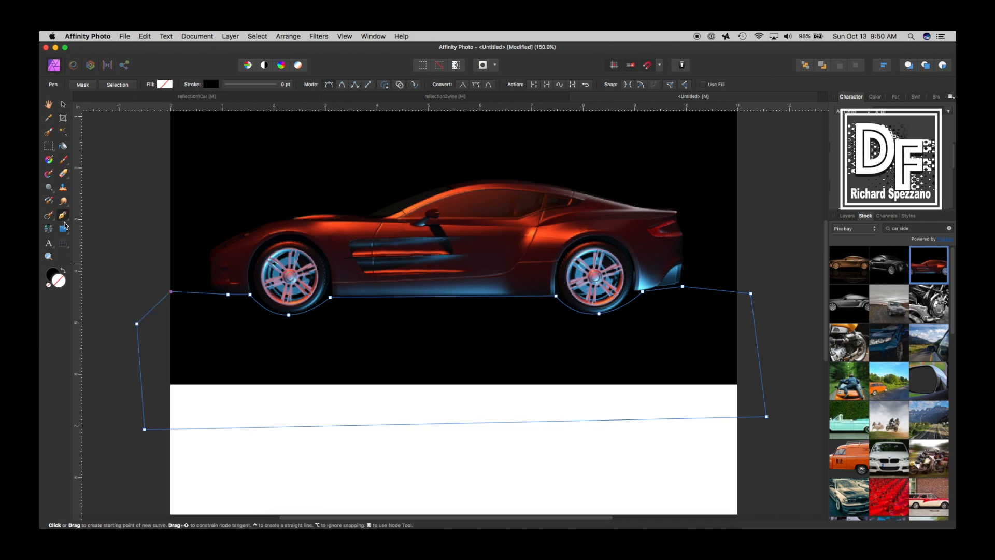
click(62, 216)
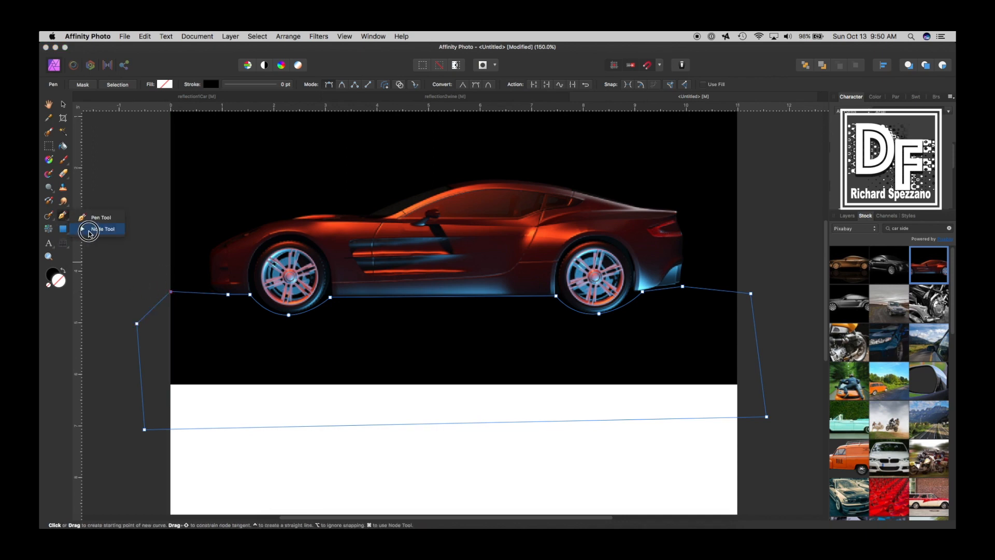
- Adjust the outline's nodes to follow the car's lower edge and both wheel curves
click(105, 228)
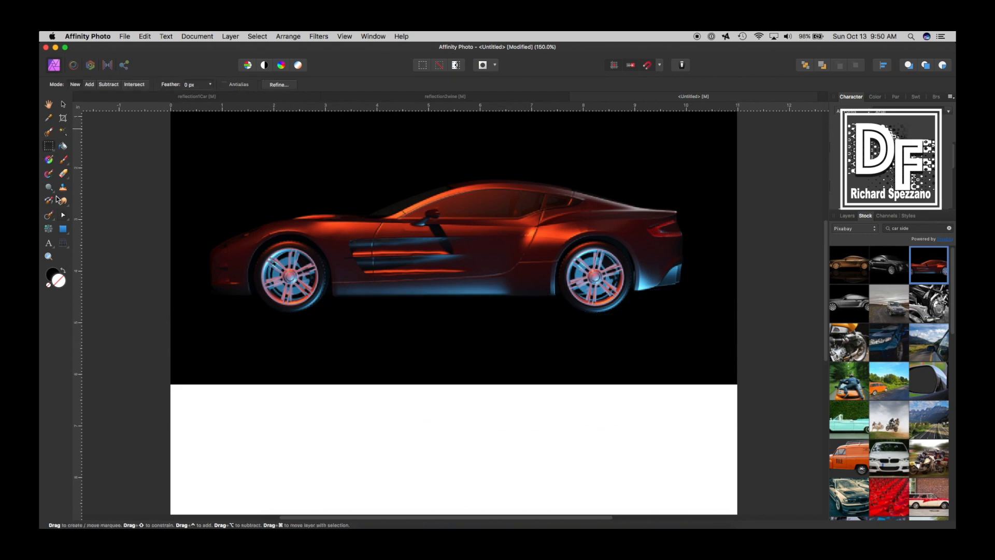
click(63, 216)
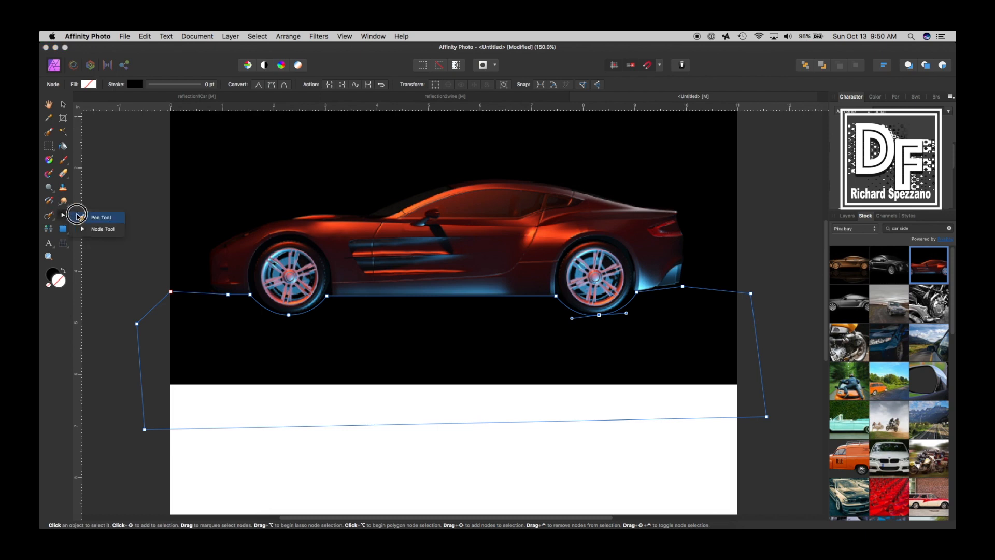
- Convert the outline to a selection and attach it as a mask on the car layer
click(101, 218)
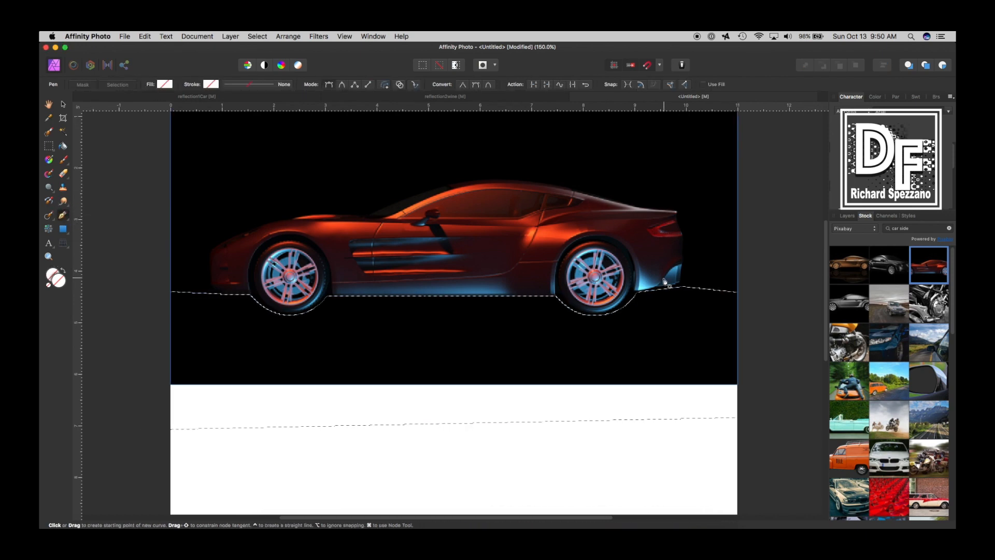
click(847, 216)
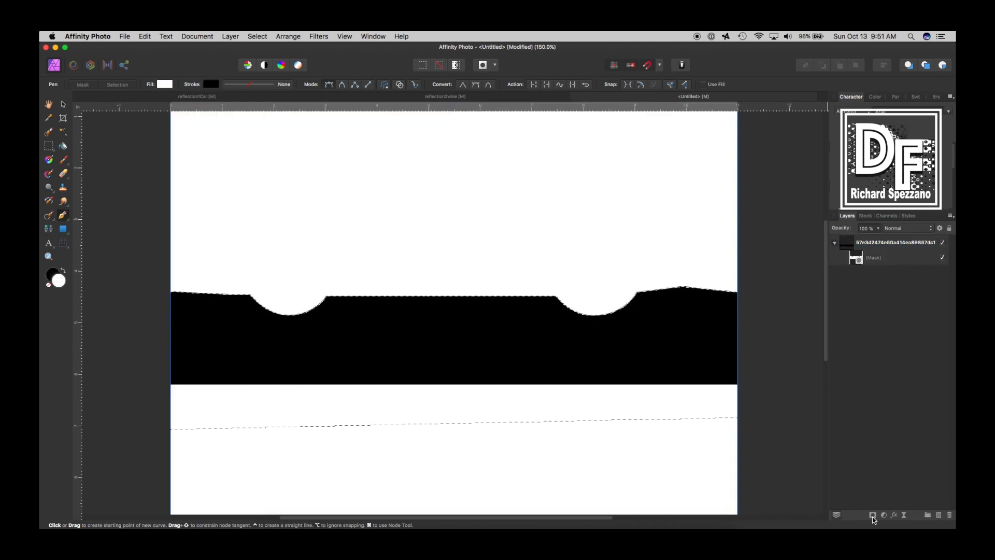
click(873, 258)
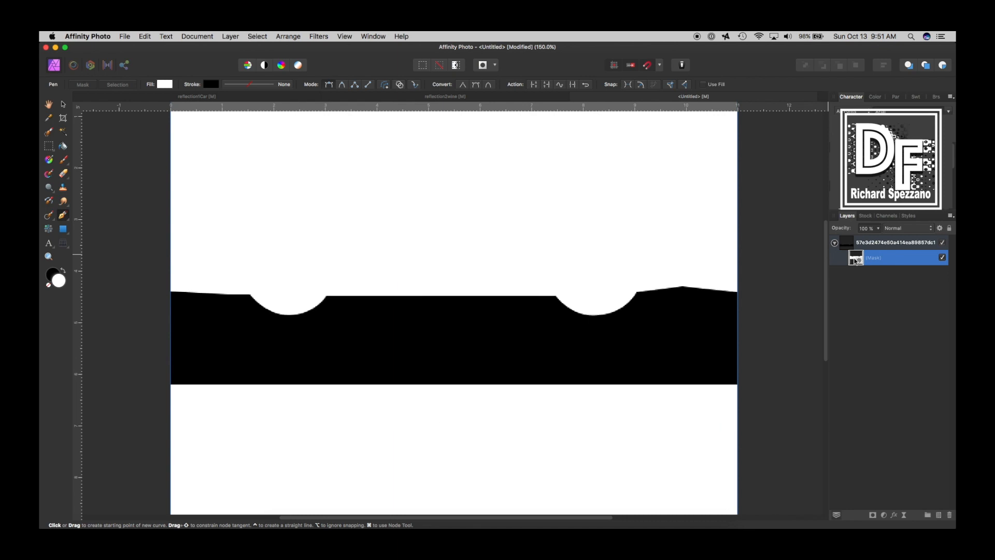
mouse_move(856, 260)
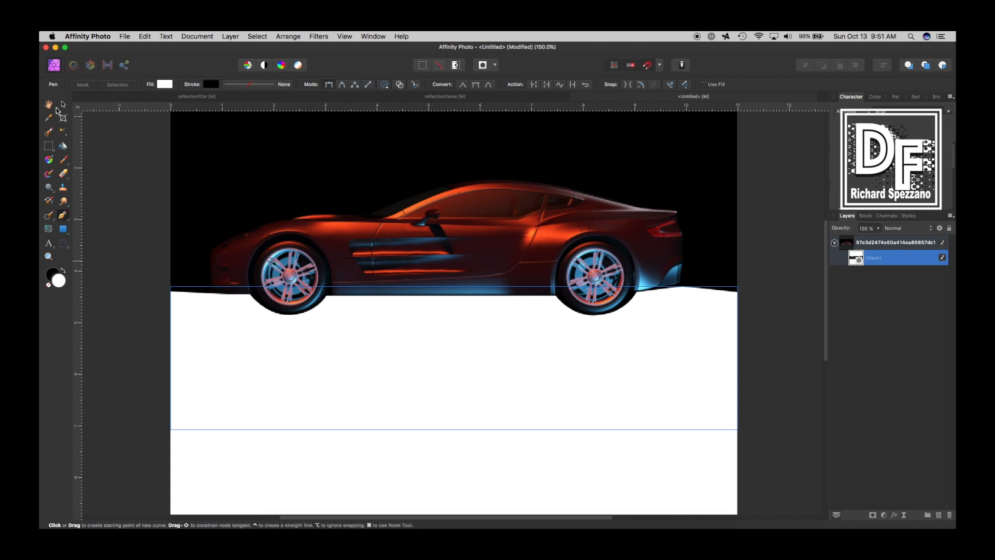
- Draw a large black-filled rectangle behind the masked car and duplicate the car layer
click(47, 104)
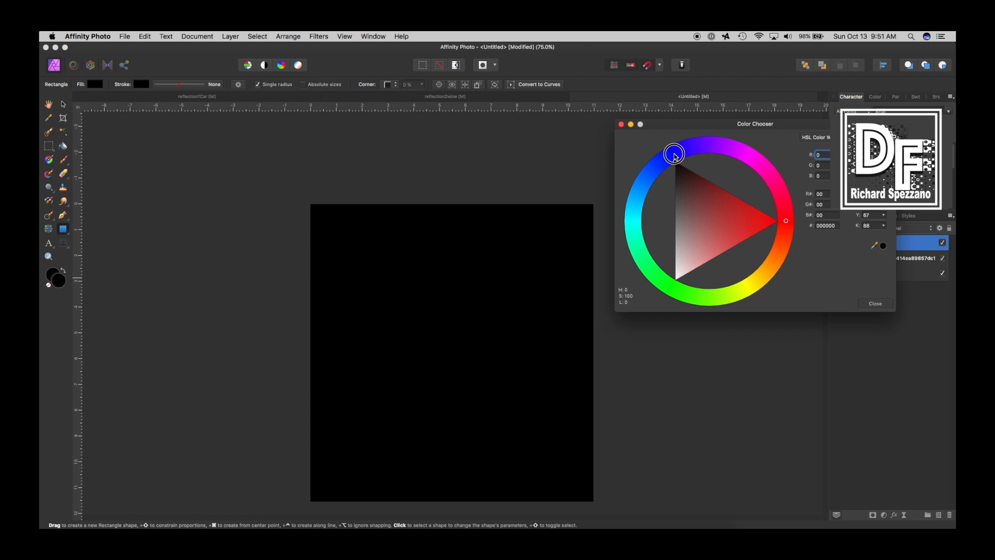
click(875, 304)
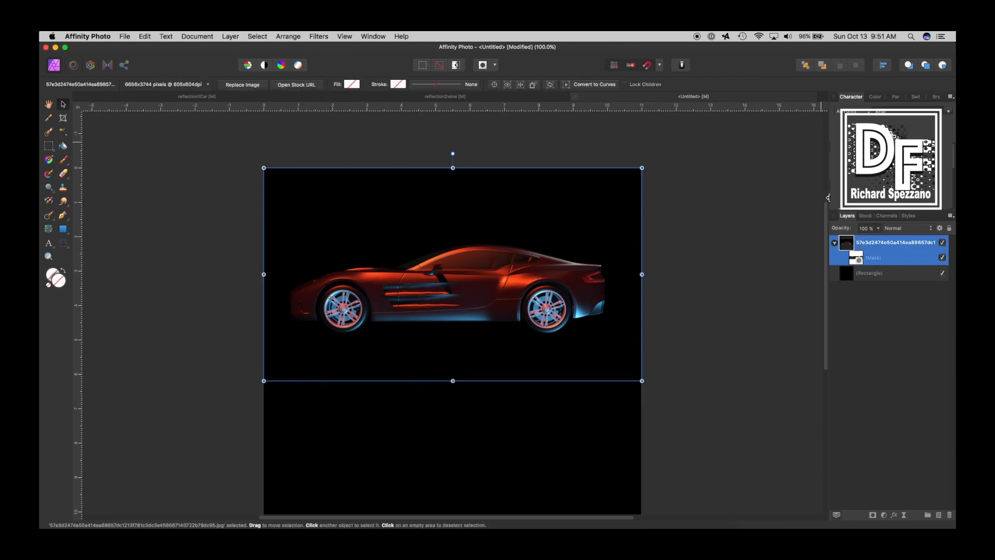
click(231, 36)
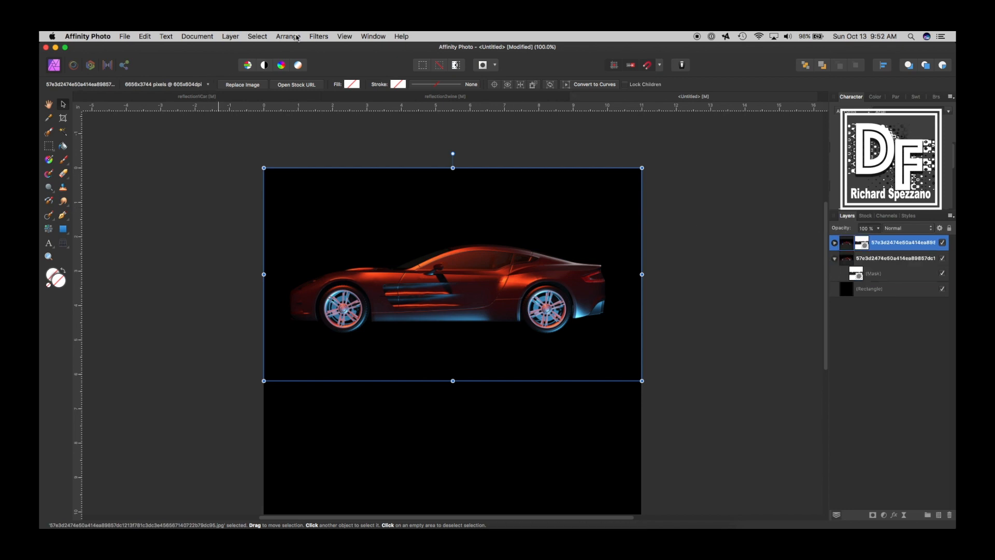
- Flip the car copy vertically and align it beneath the original as a reflection
click(288, 37)
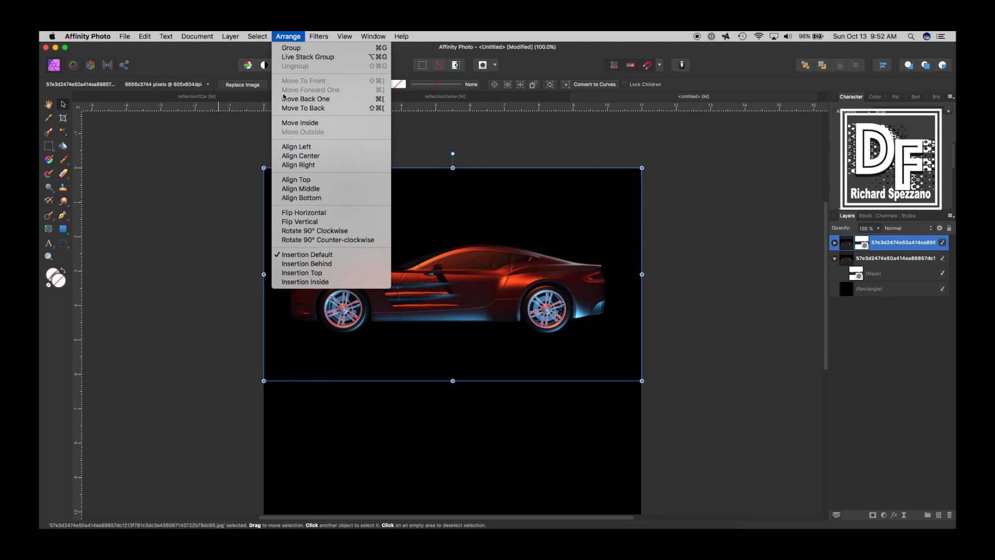
mouse_move(305, 221)
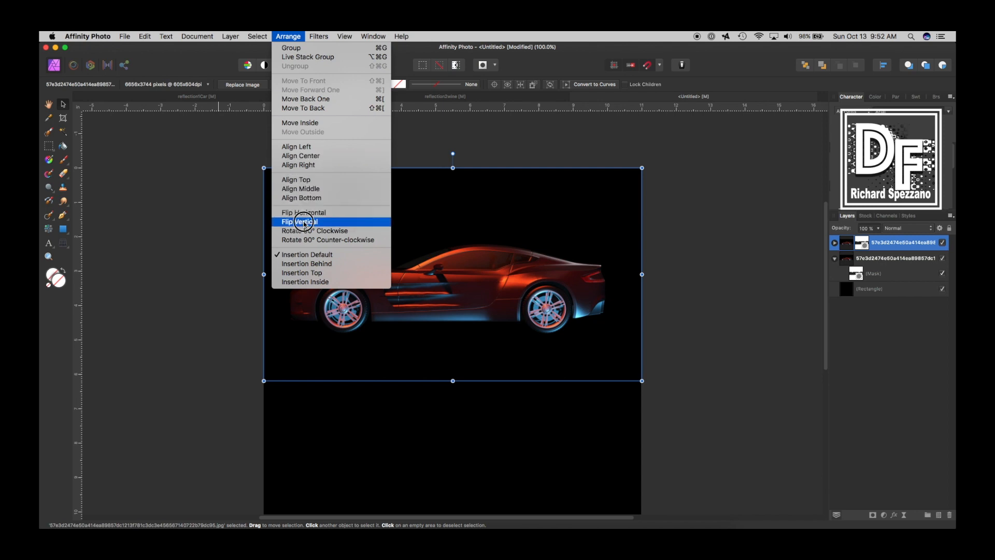
click(298, 220)
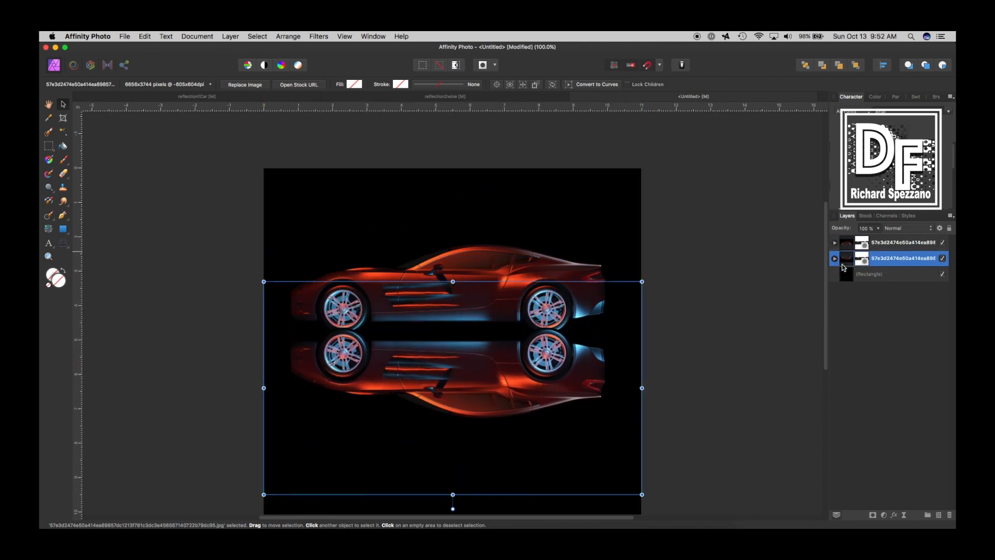
drag(452, 333, 453, 389)
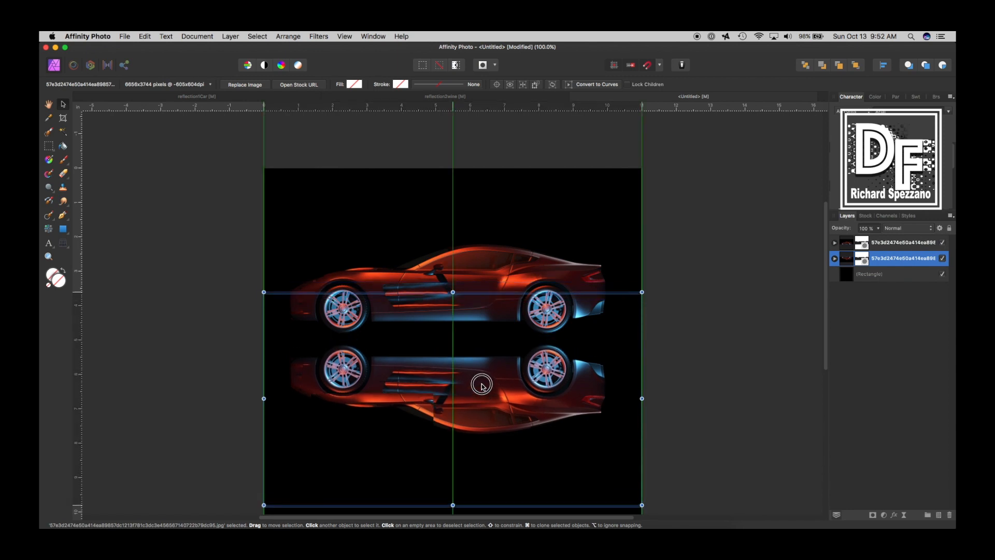
drag(481, 386, 484, 383)
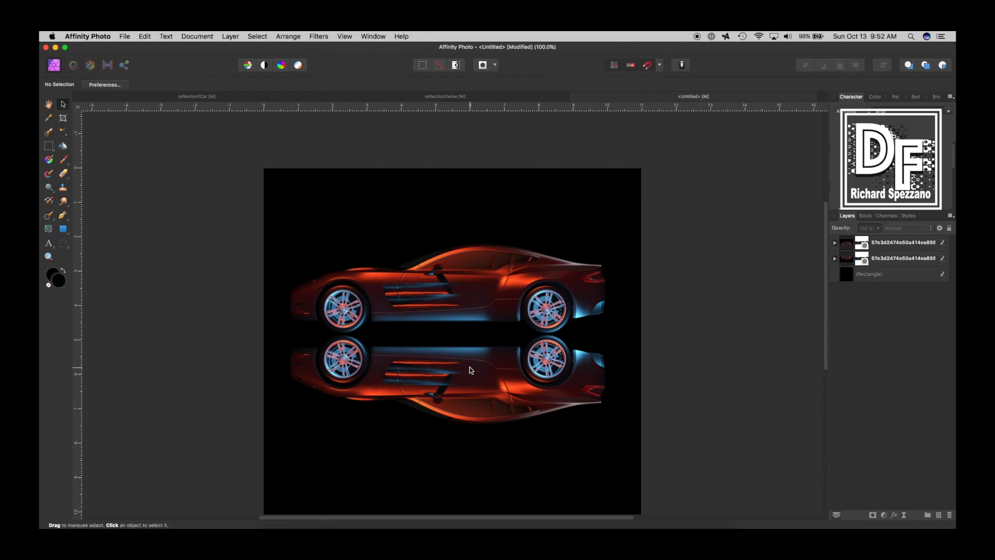
mouse_move(445, 382)
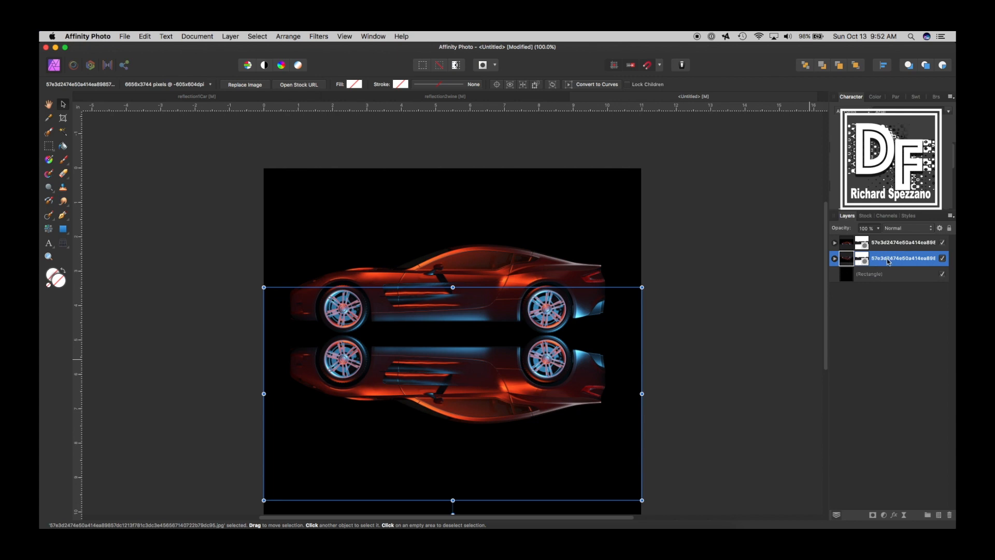
- Rasterize & Trim the reflection layer and add an empty mask to it
right_click(889, 258)
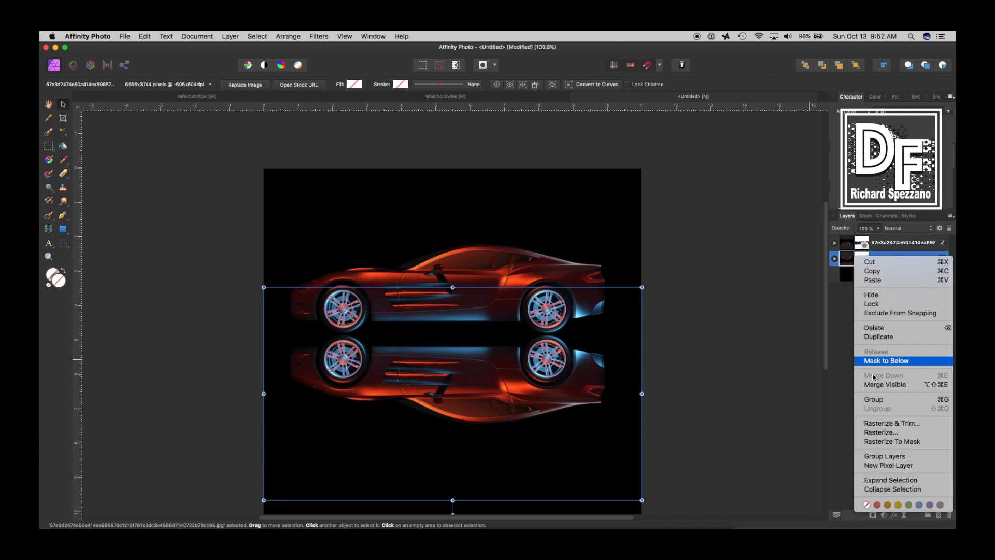
mouse_move(894, 423)
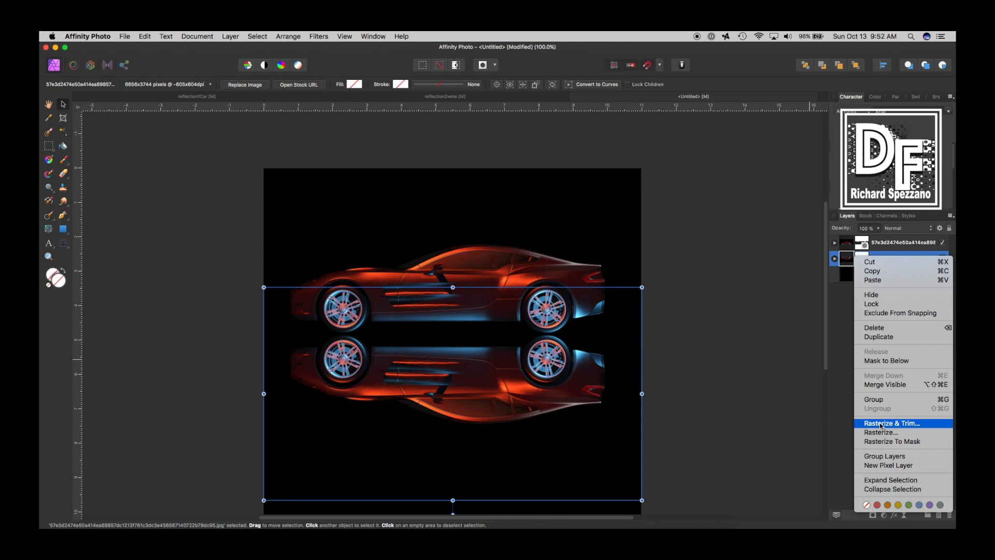
click(893, 423)
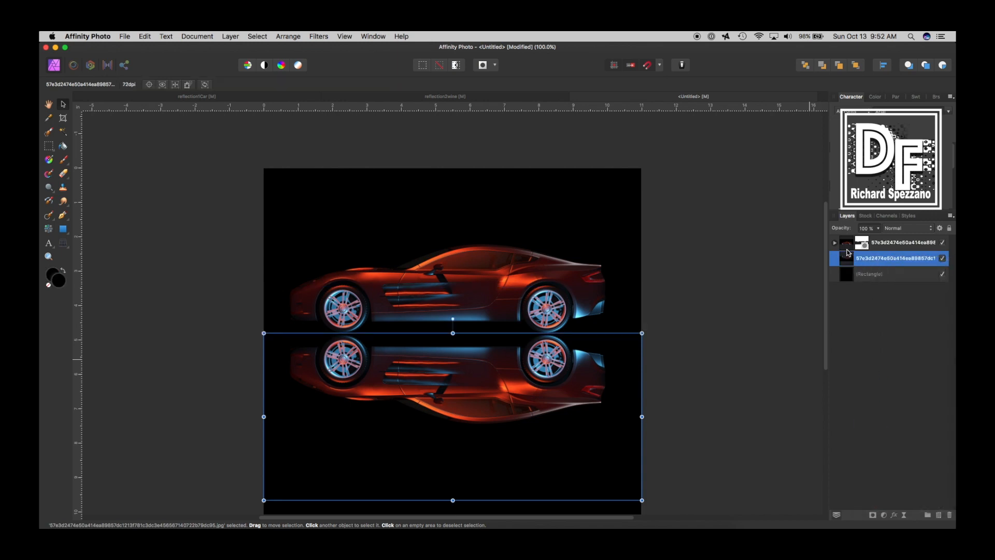
mouse_move(857, 518)
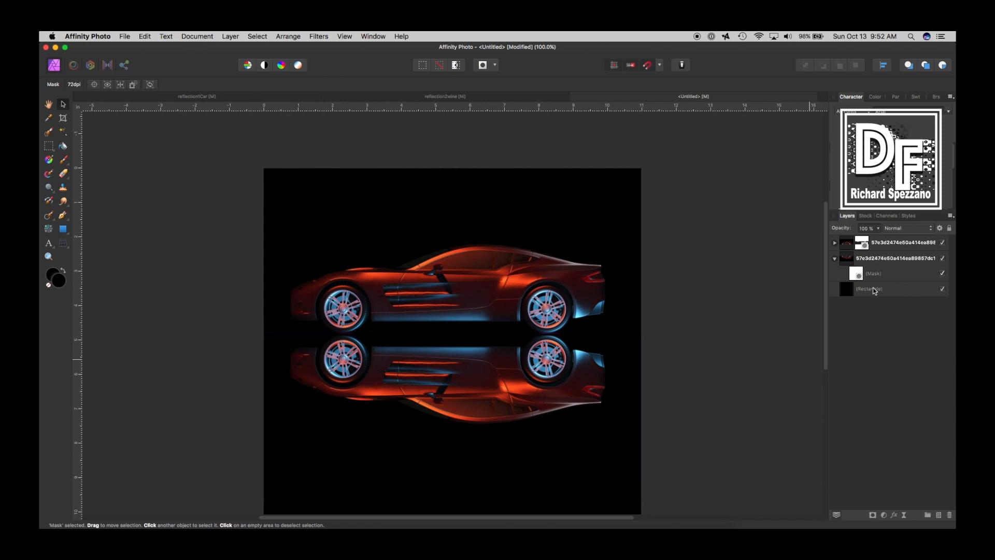
click(885, 273)
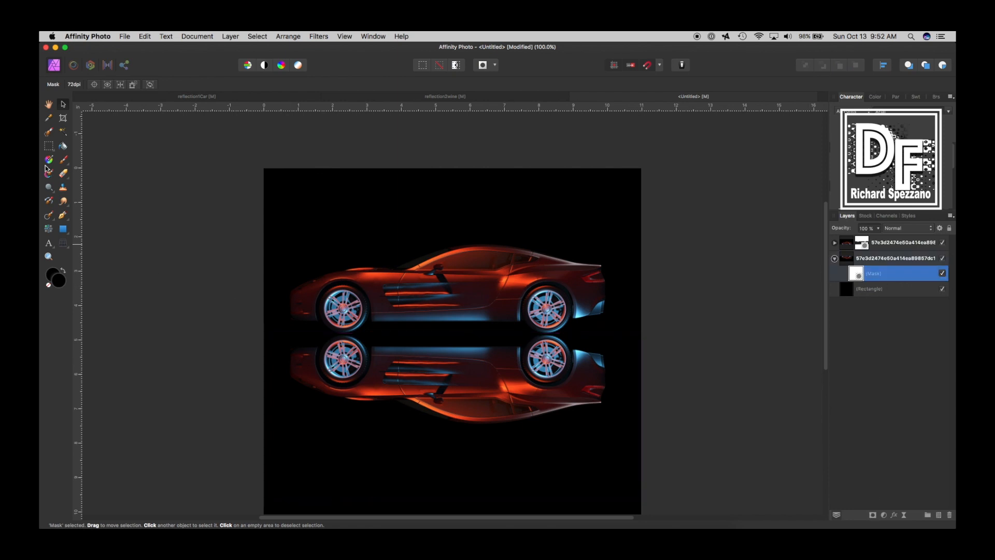
mouse_move(46, 159)
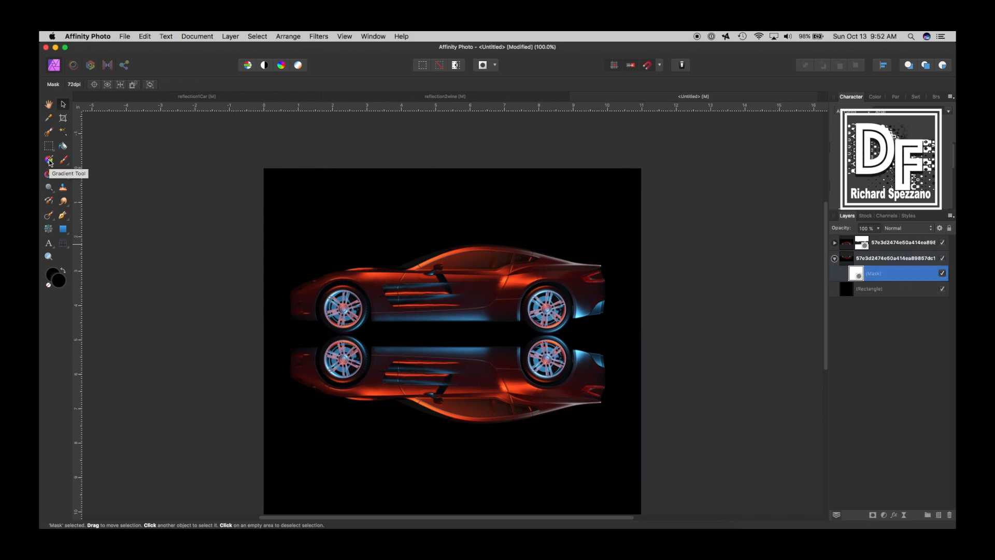
- Drag a vertical gradient on the reflection mask and shift its midpoint to fade the reflection
click(47, 158)
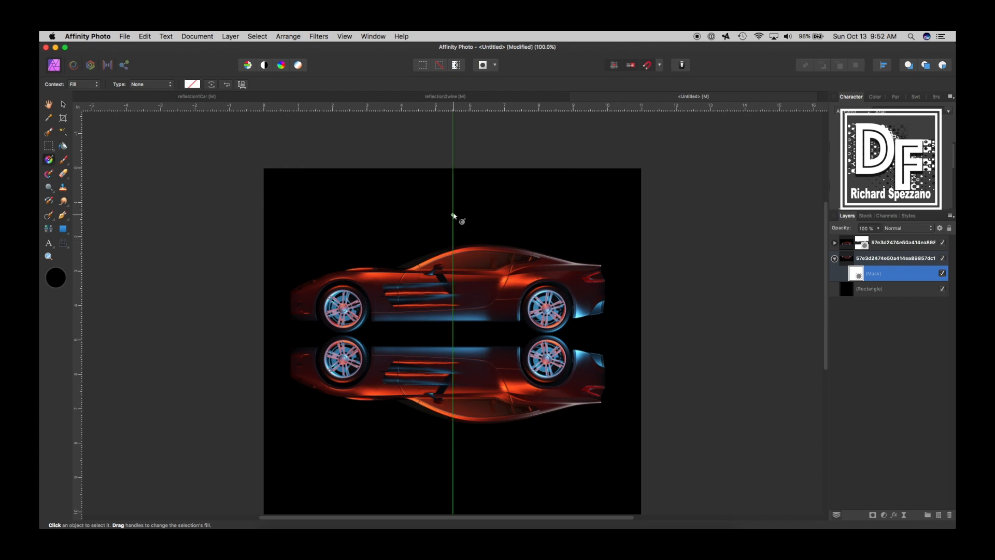
drag(452, 216, 451, 502)
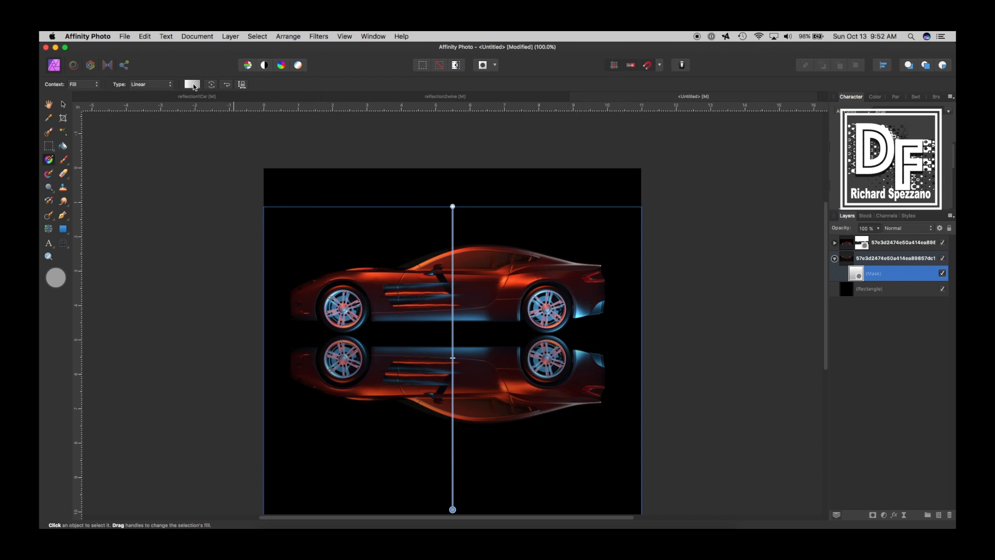
click(191, 84)
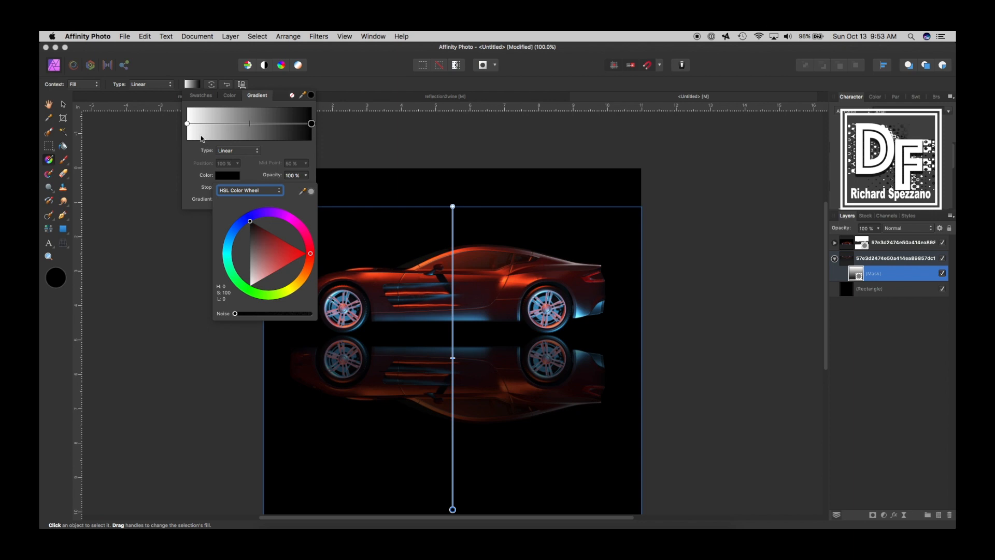
mouse_move(250, 127)
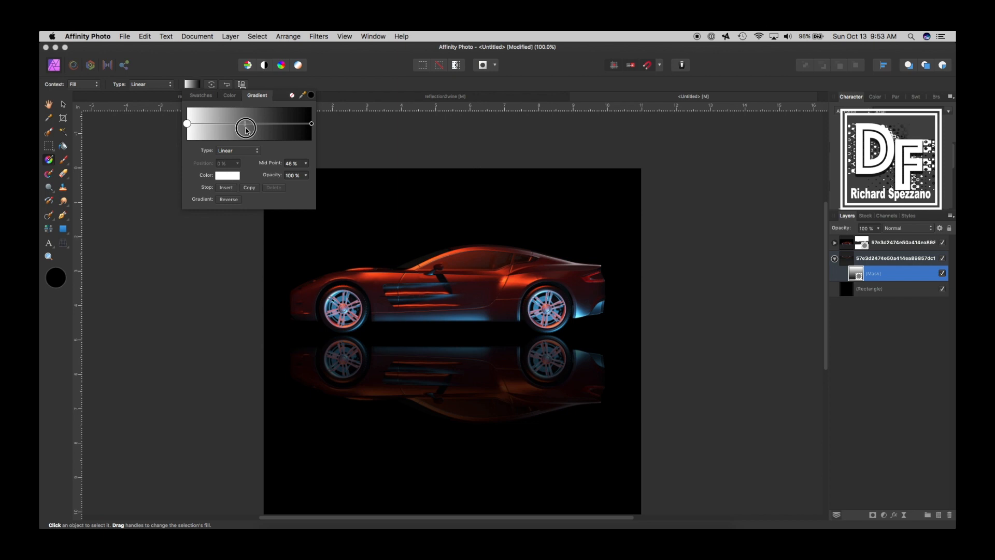
drag(246, 130, 240, 132)
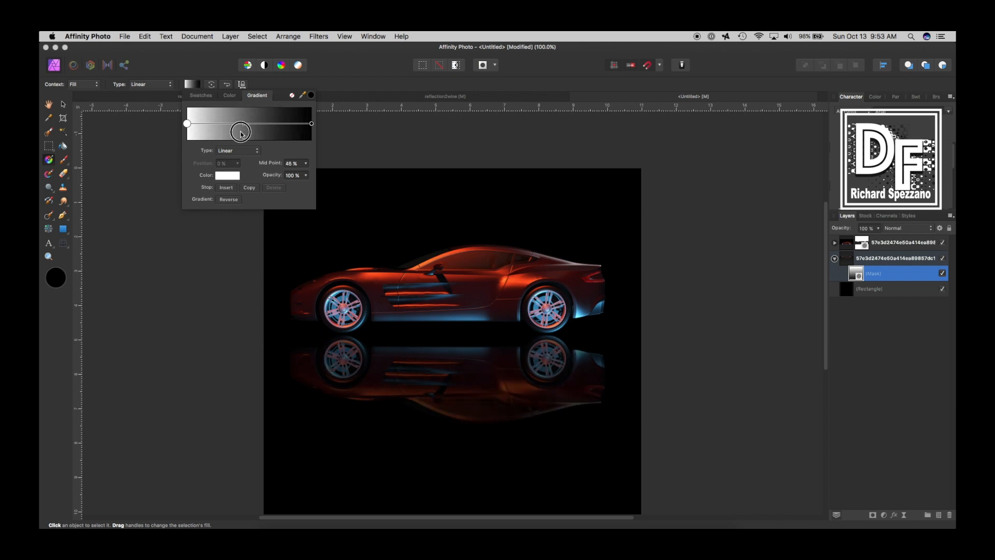
drag(239, 132, 227, 132)
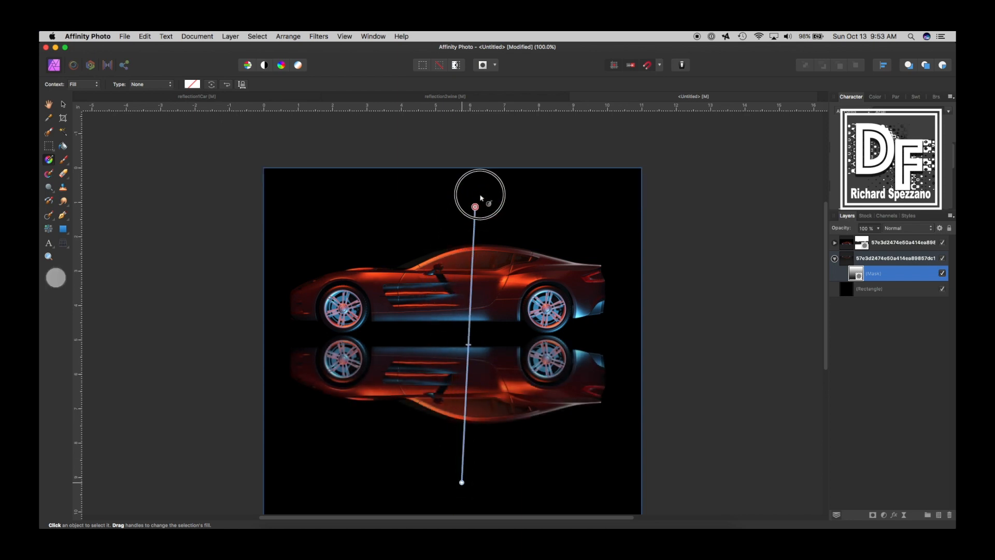
- Nudge the mask gradient's top end and set it to a linear gradient with adjusted stop colours
drag(475, 205, 466, 188)
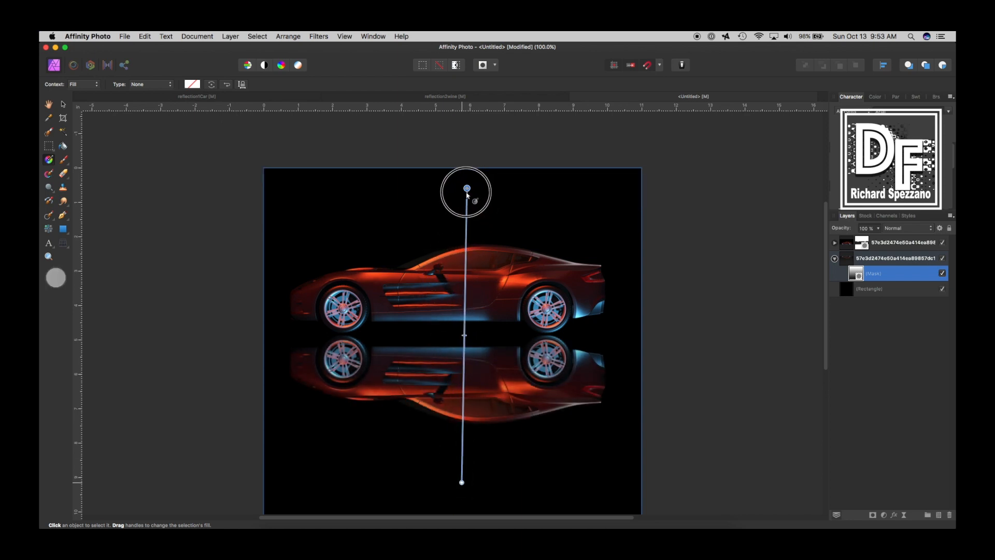
drag(466, 189, 462, 199)
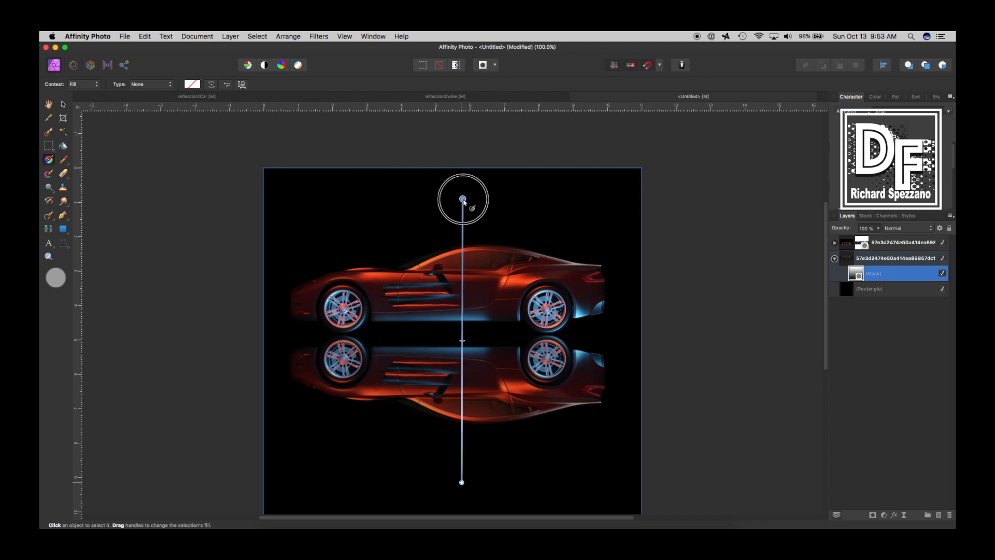
click(151, 84)
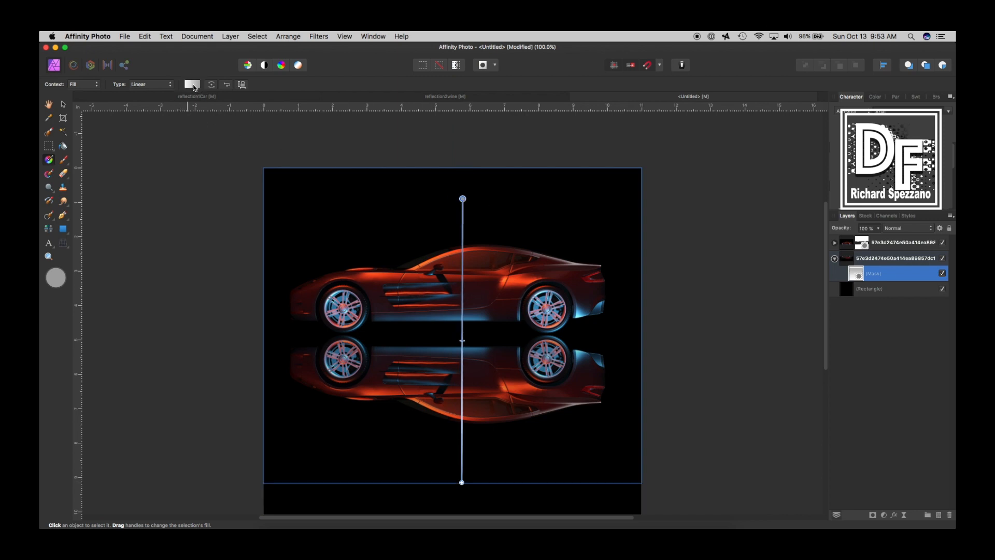
click(192, 83)
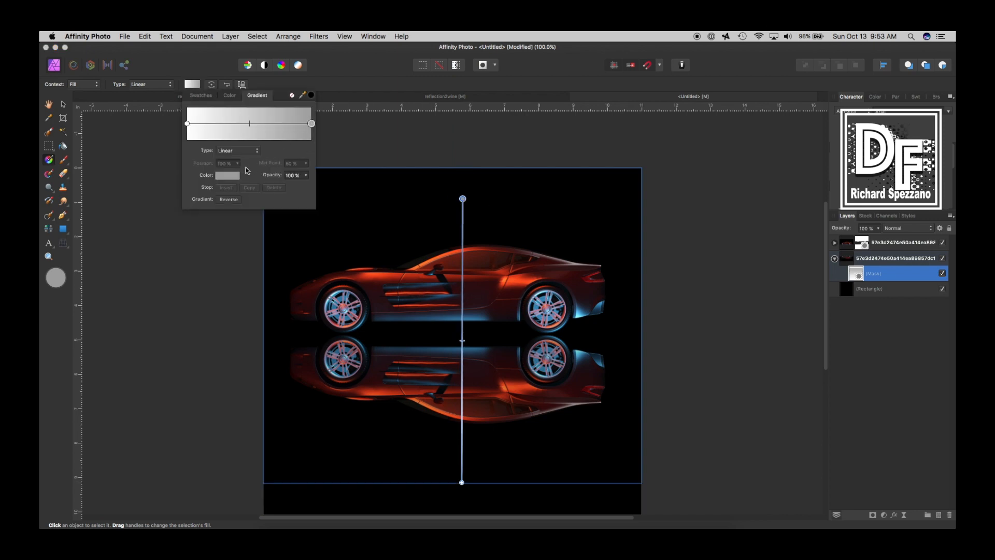
click(228, 175)
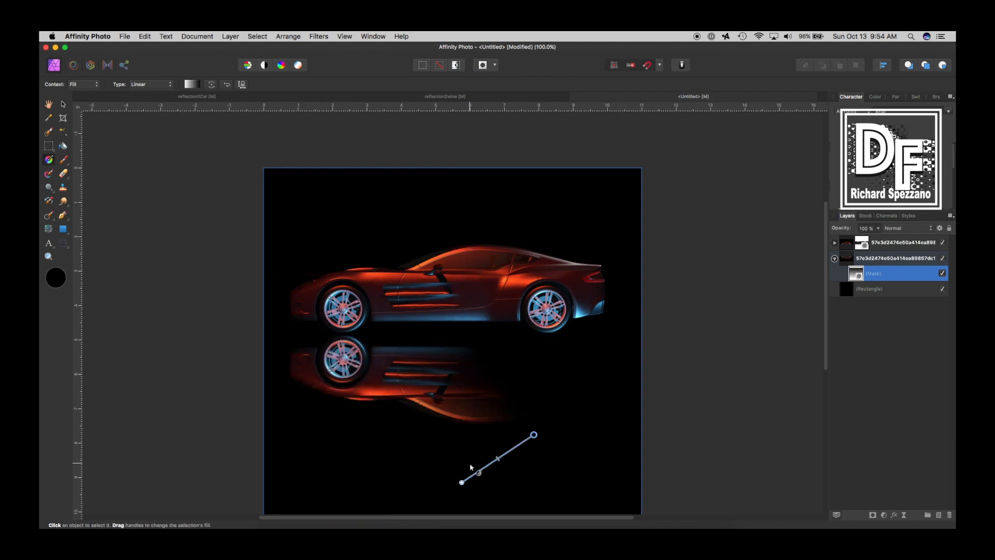
- Redraw the fade from the car roof down the reflection and shift its midpoint to soften it
drag(461, 482, 459, 334)
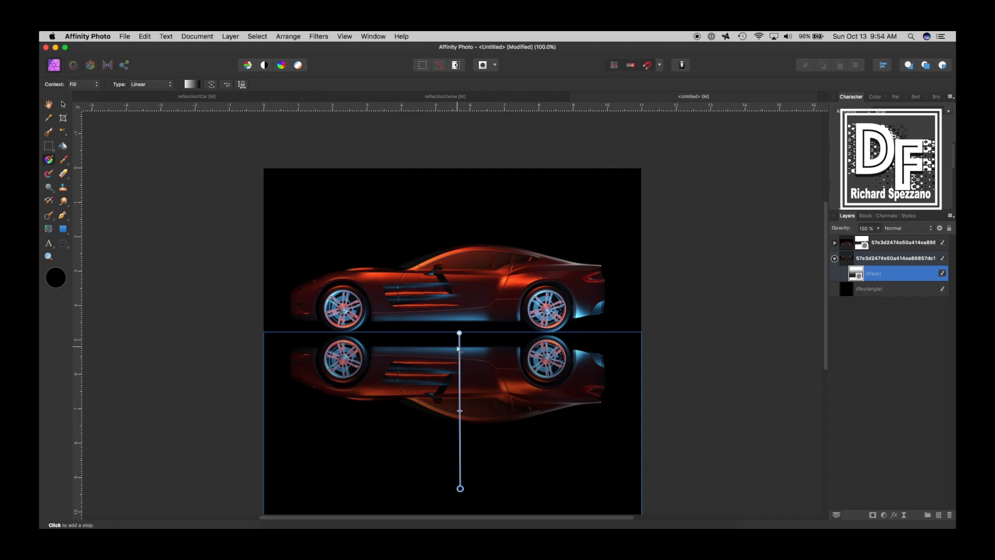
drag(459, 335, 458, 244)
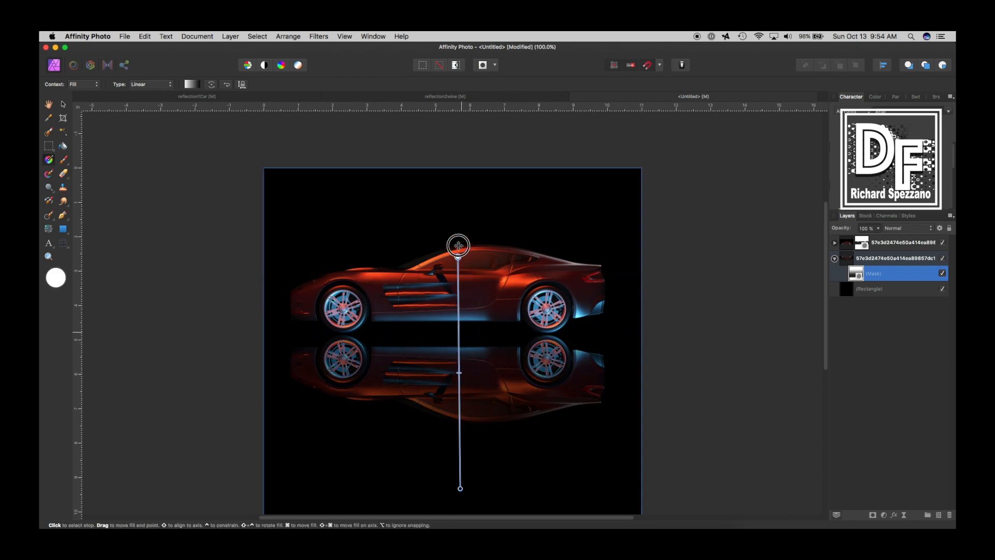
drag(458, 245, 456, 208)
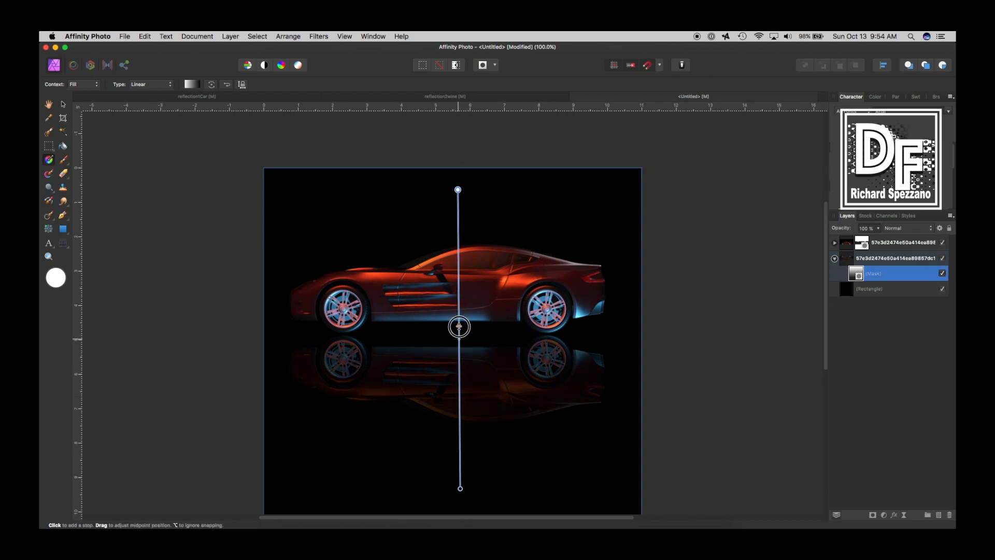
drag(459, 327, 459, 336)
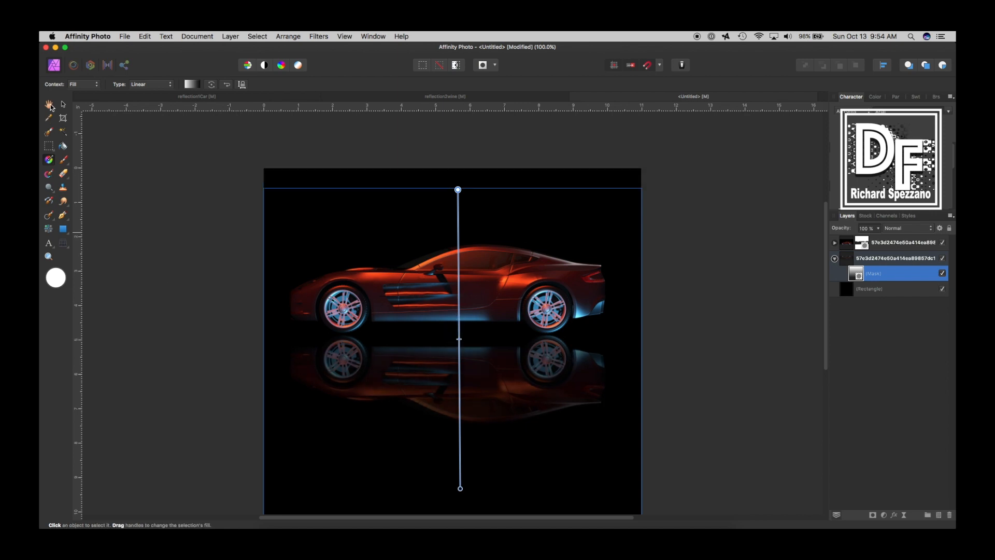
click(48, 104)
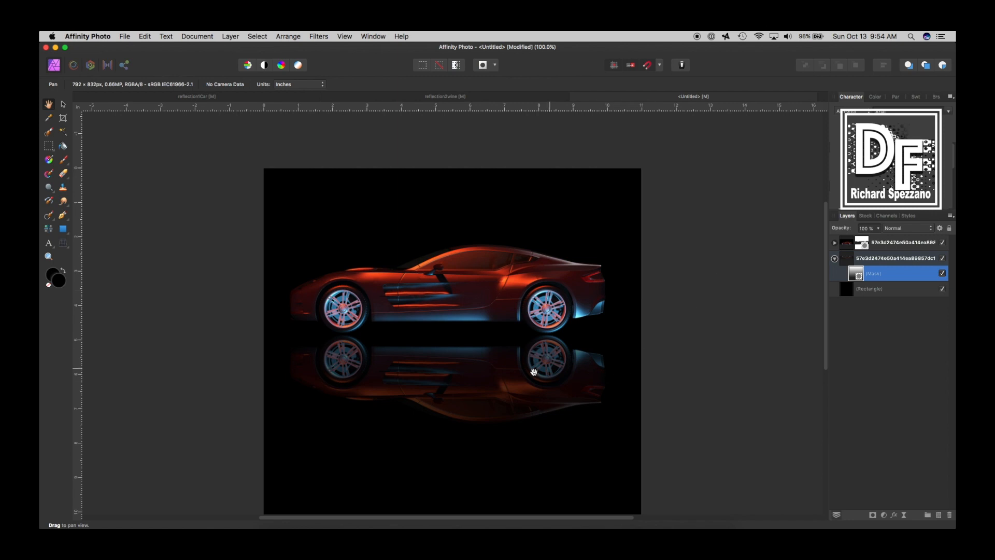
mouse_move(896, 356)
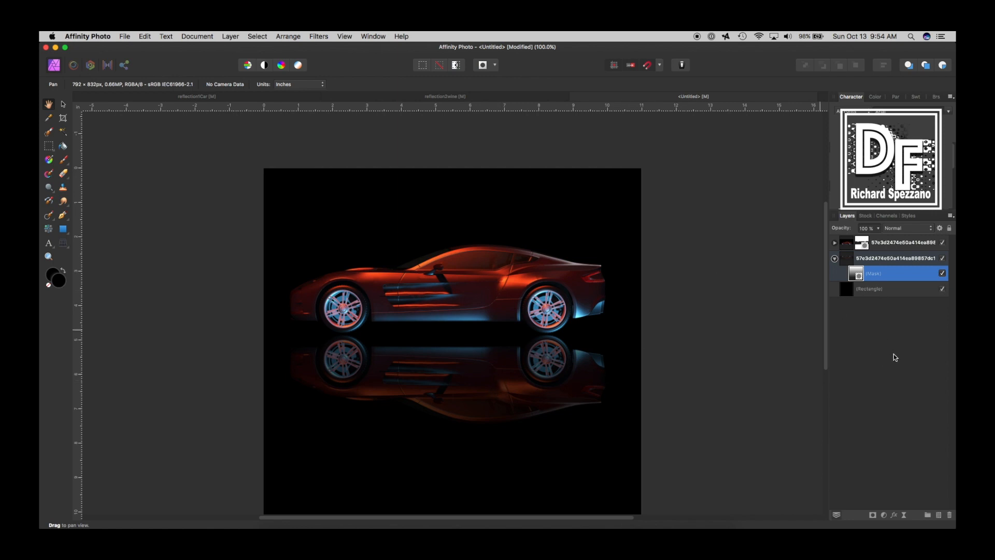
mouse_move(208, 134)
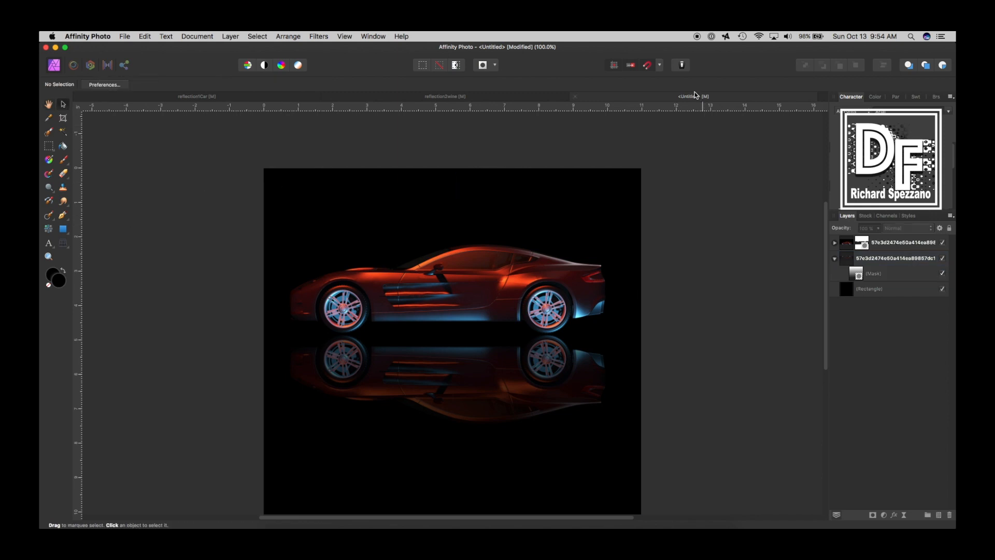
mouse_move(694, 97)
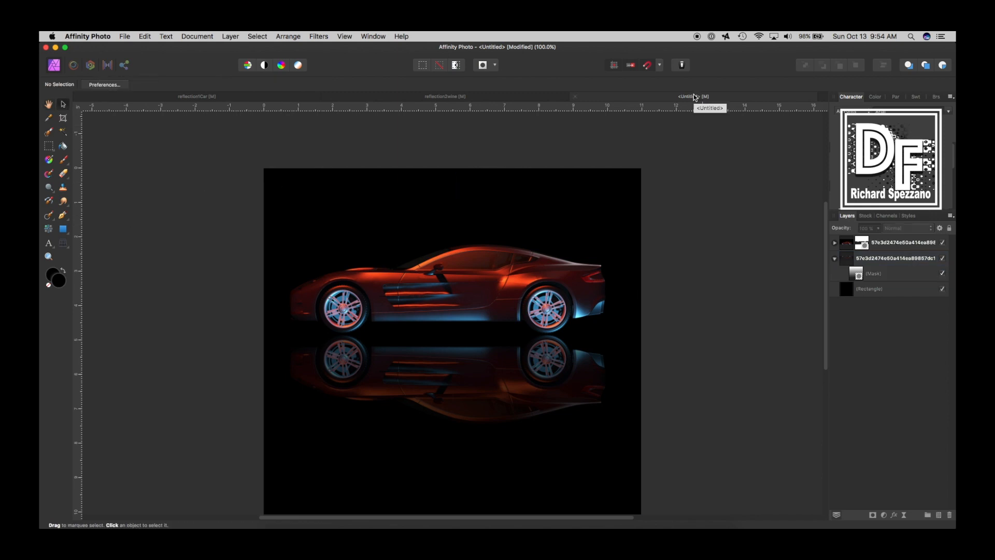
- Switch to the wine bottle document, hide its old reflection layer and duplicate the bottle
click(446, 96)
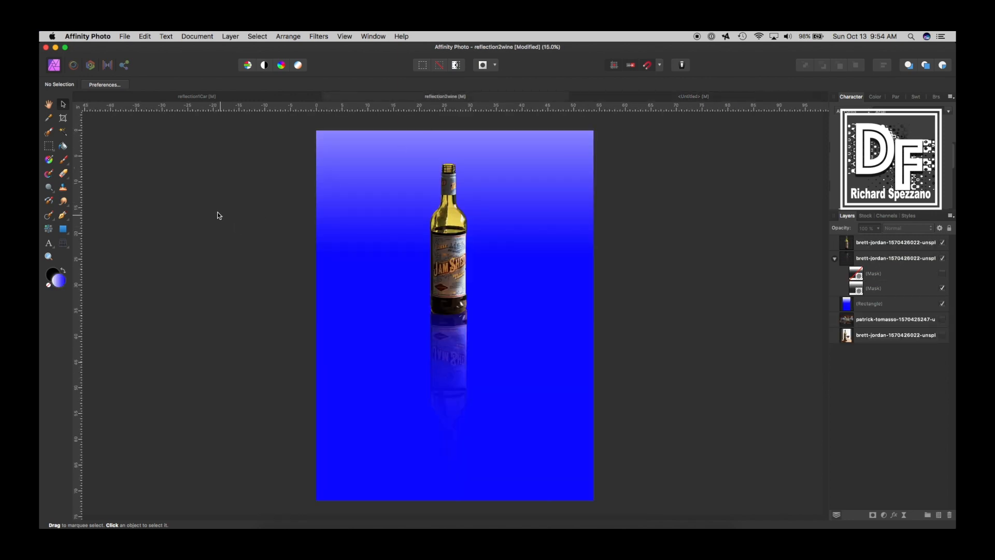
mouse_move(272, 213)
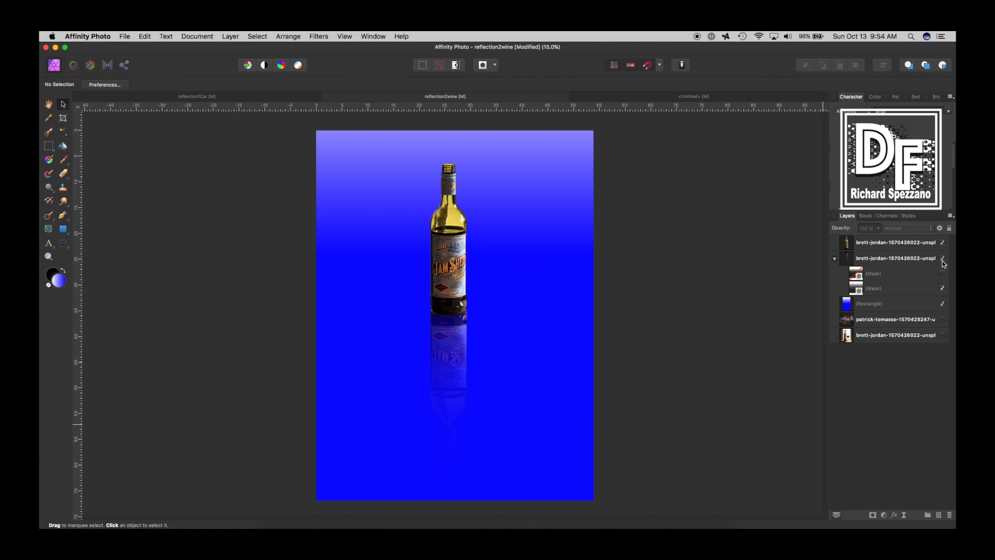
click(942, 257)
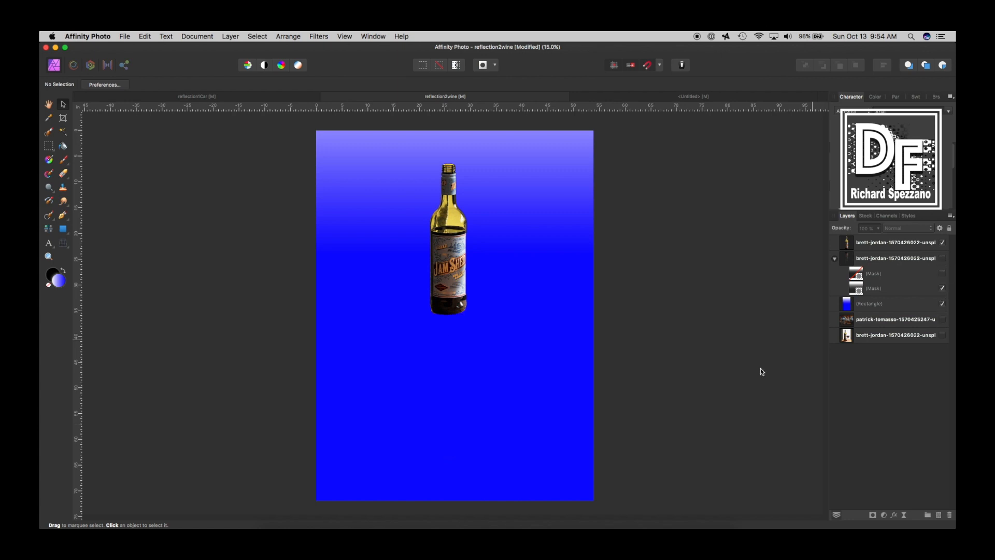
mouse_move(803, 337)
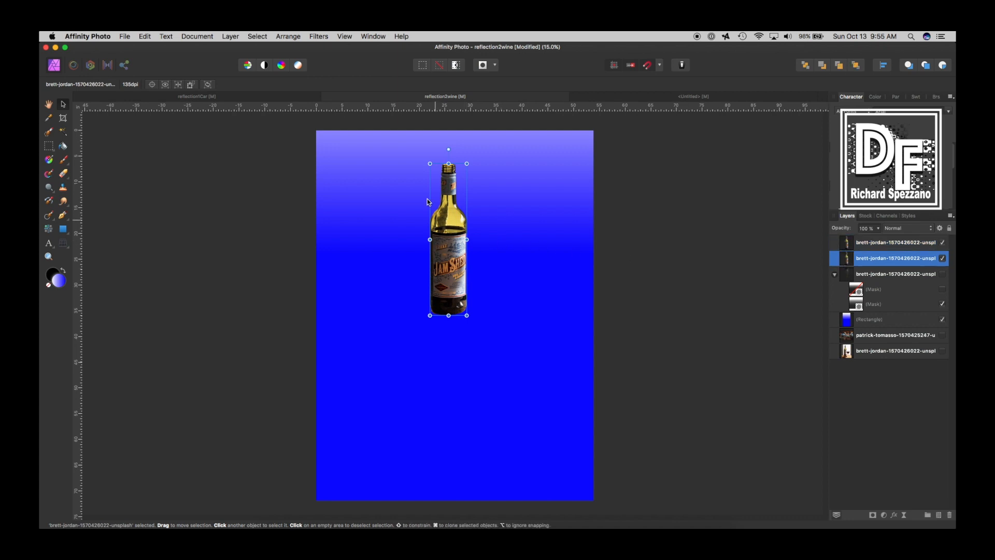
click(288, 35)
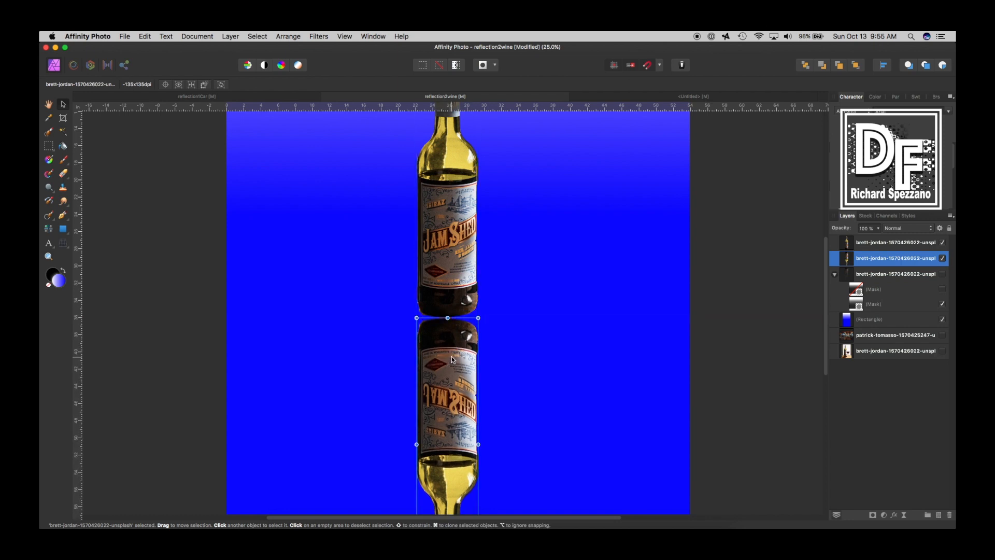
mouse_move(446, 351)
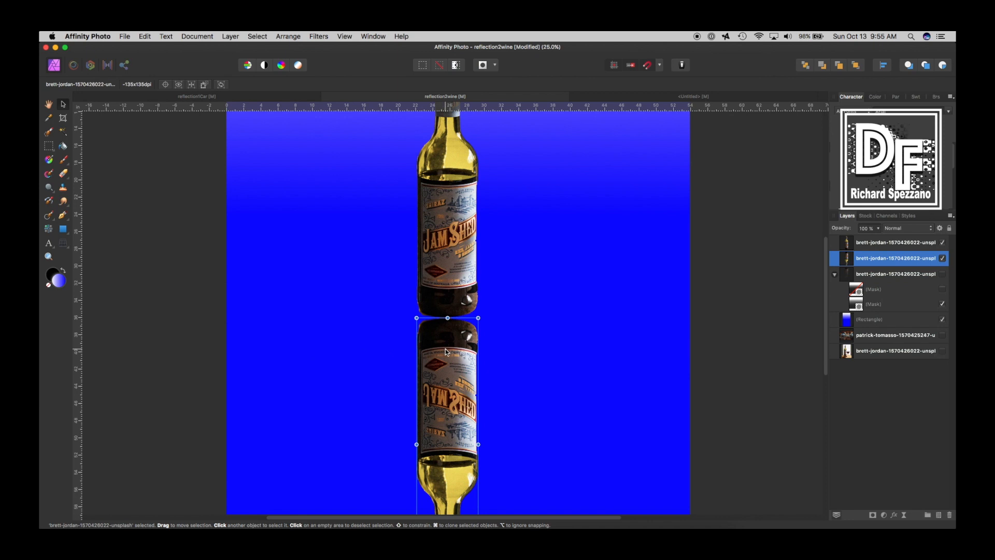
- Move the flipped copy up to the bottle's base and mesh-warp its top edge into a curve
drag(446, 352, 445, 332)
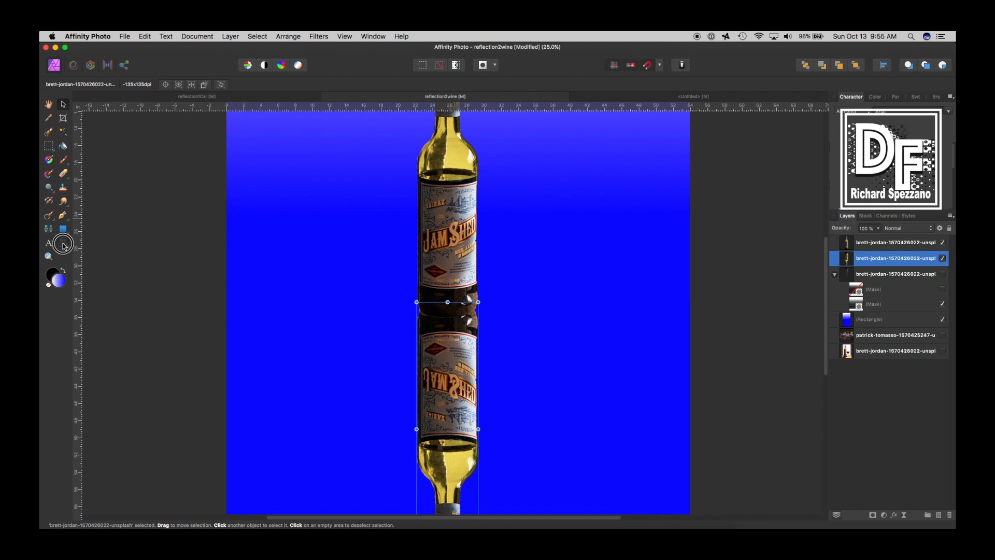
click(63, 243)
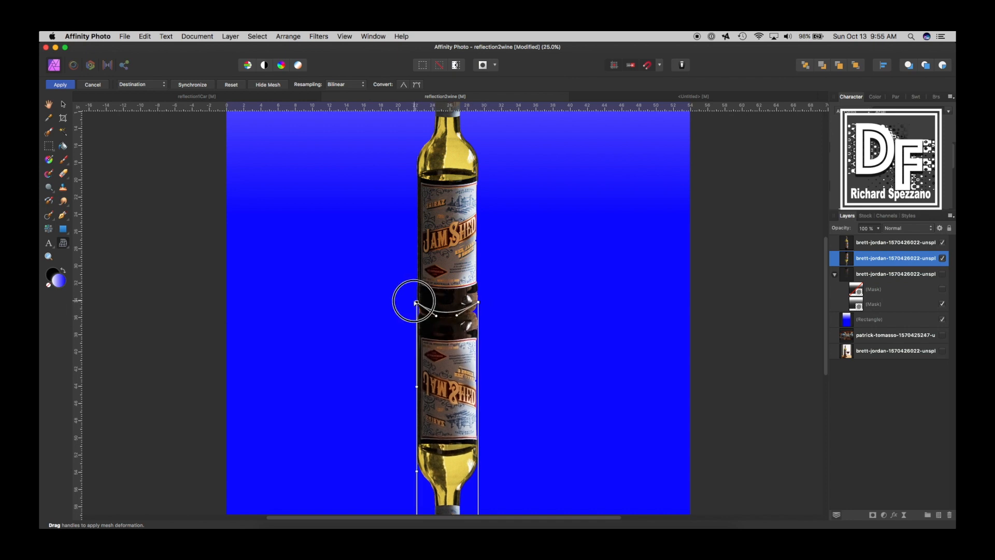
drag(415, 303, 448, 317)
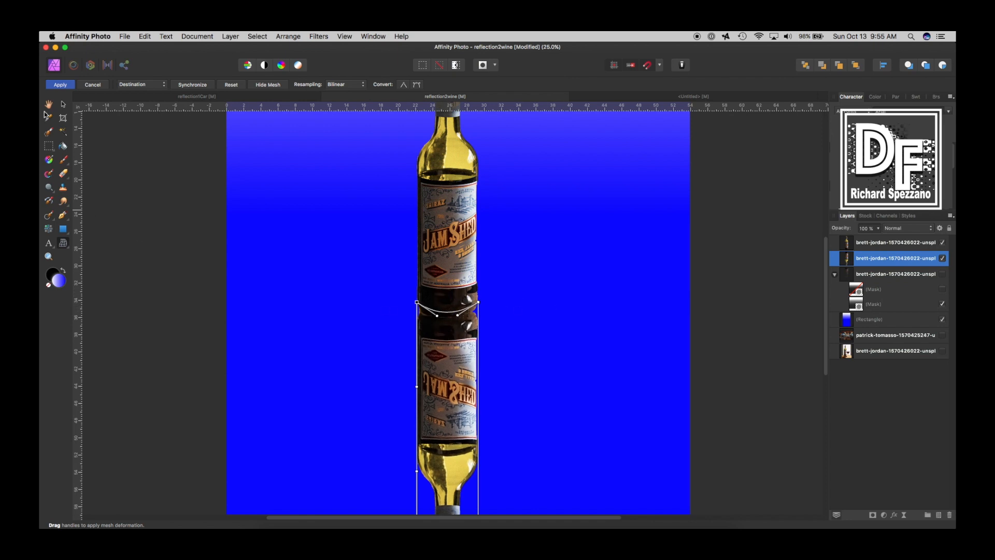
click(60, 84)
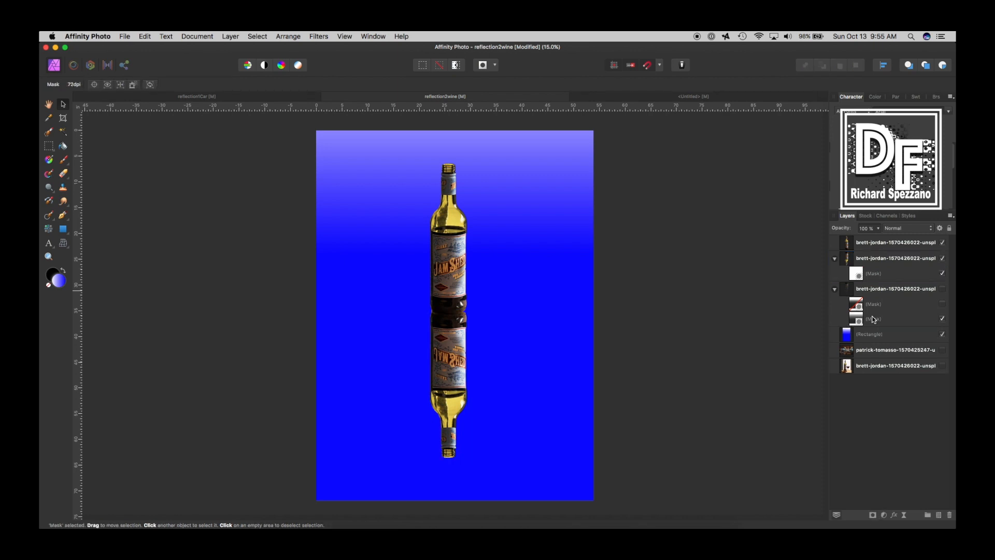
- Draw a linear gradient down the bottle copy's mask so the reflection fades toward the bottom
click(875, 274)
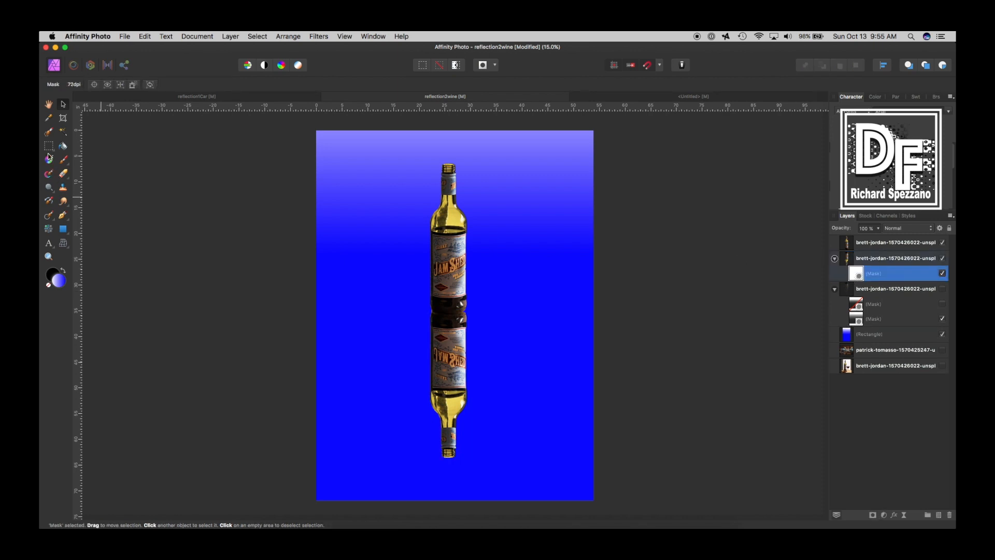
click(49, 157)
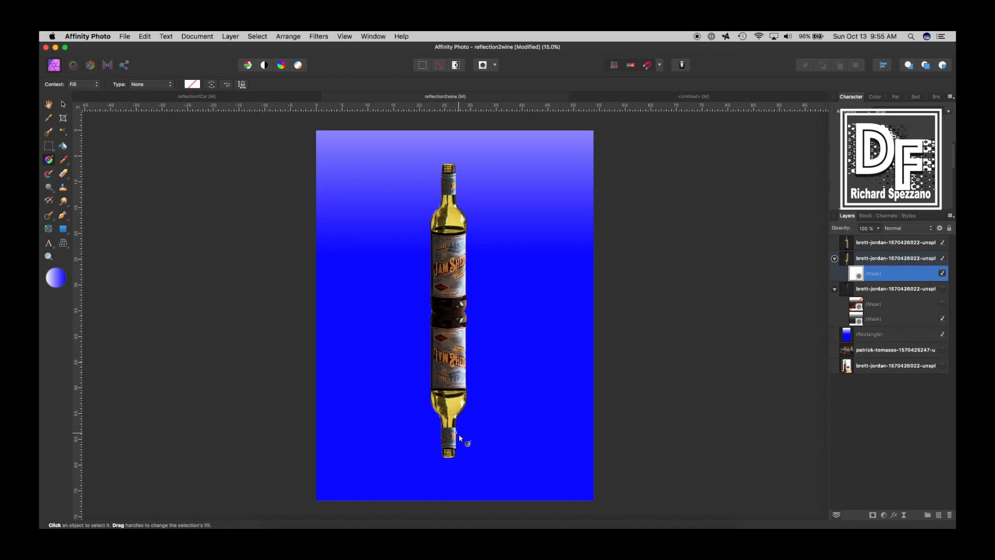
drag(448, 250, 453, 402)
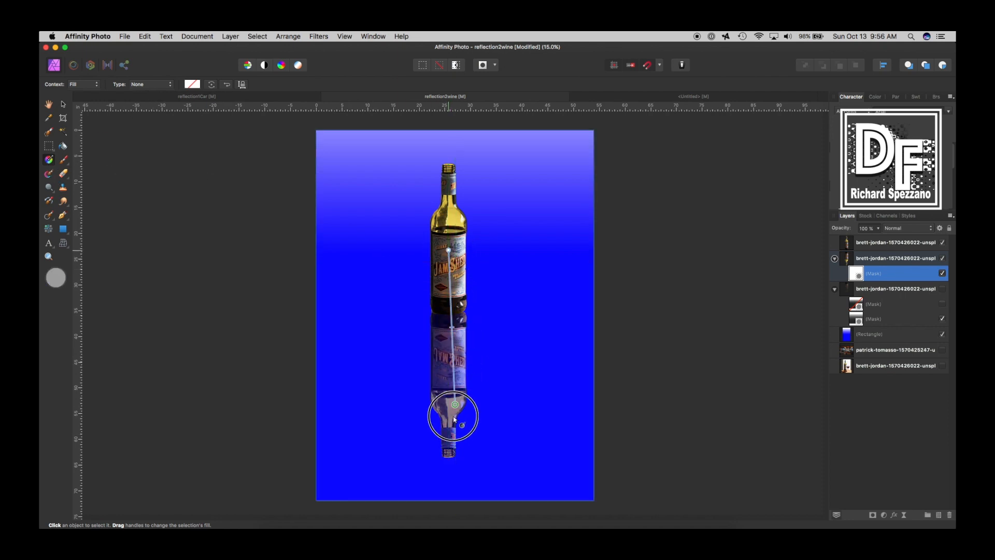
drag(453, 403, 449, 436)
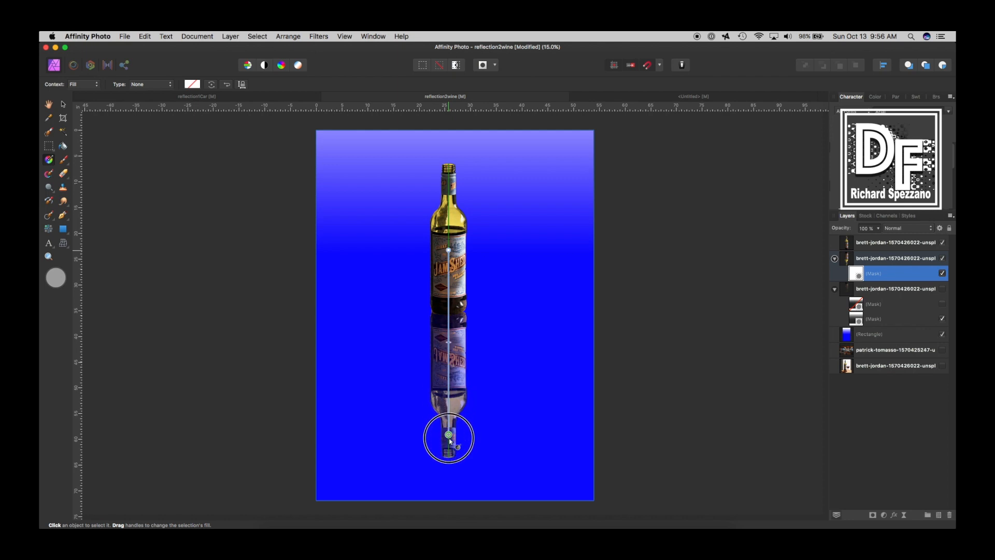
drag(449, 437, 445, 457)
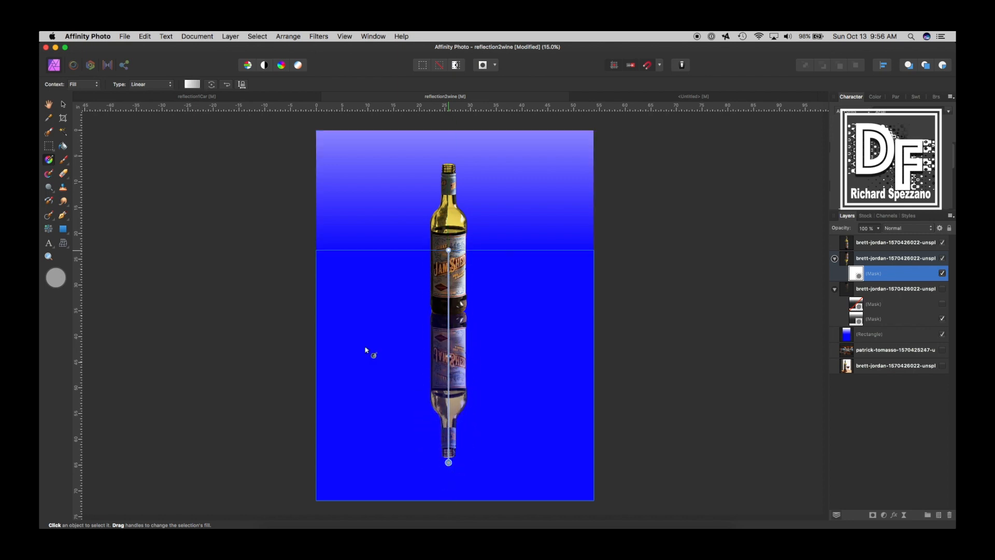
- Edit the gradient stop colour and restart the fade from near the top of the bottle
click(192, 84)
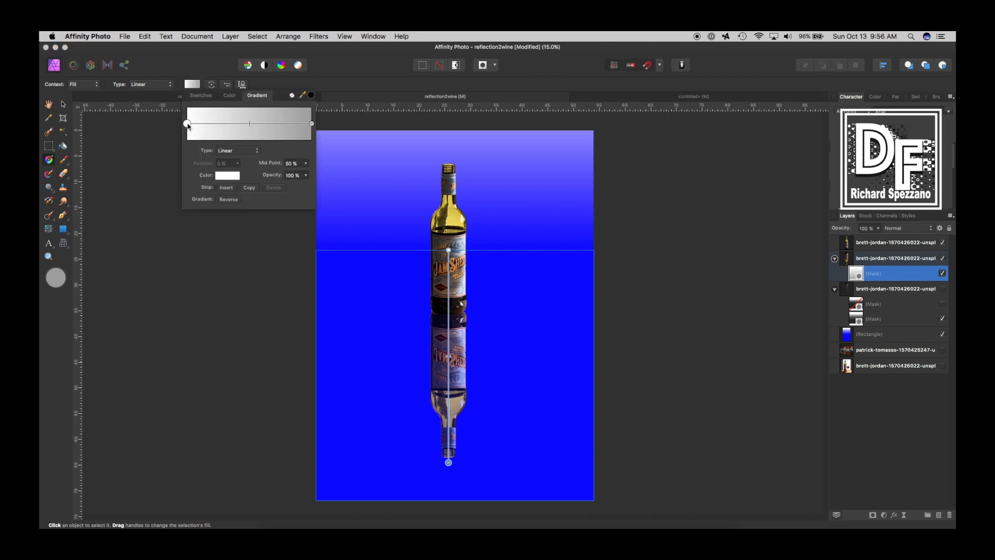
click(227, 175)
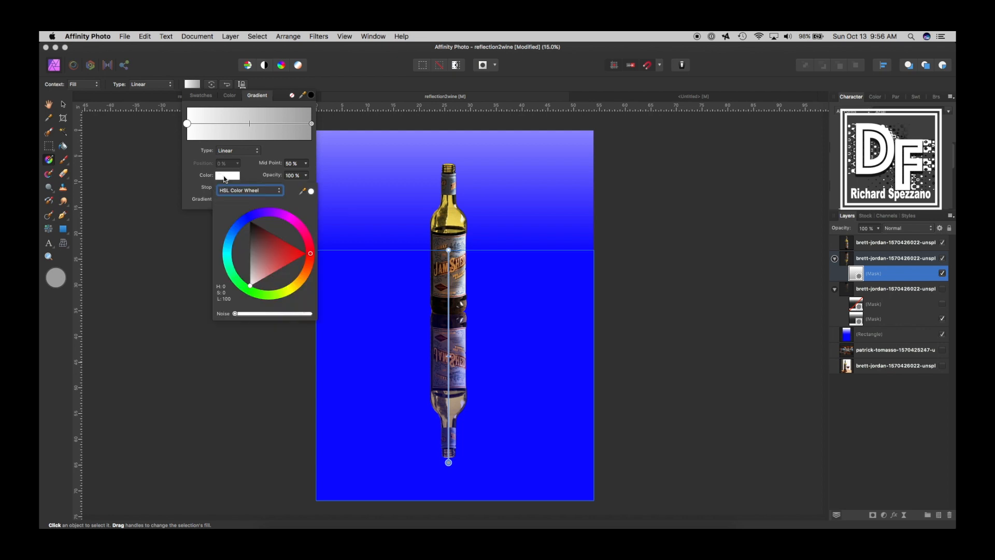
click(251, 224)
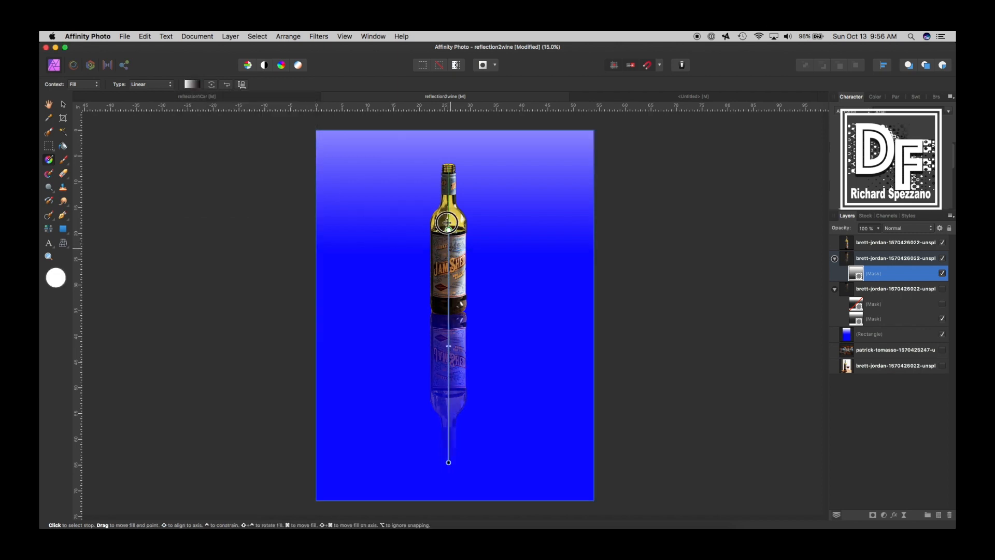
drag(448, 225, 445, 155)
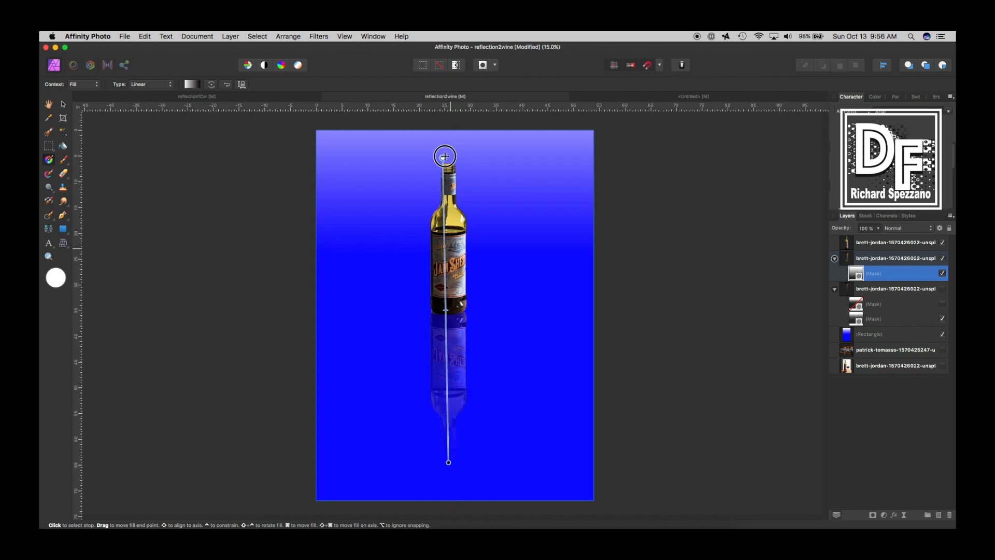
drag(447, 155, 448, 324)
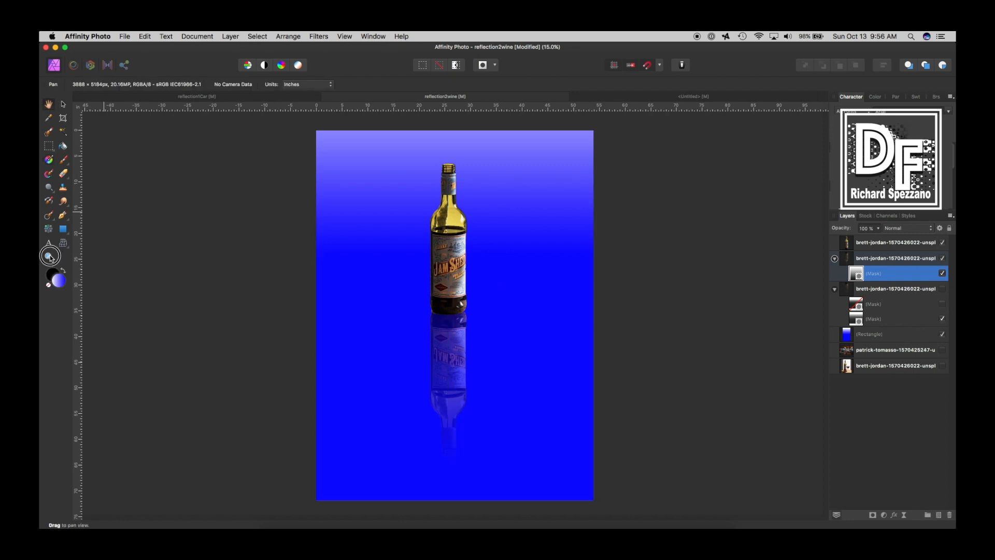
- Add a new pixel layer and paint black at about 74% brush opacity along the bottle's base
click(437, 309)
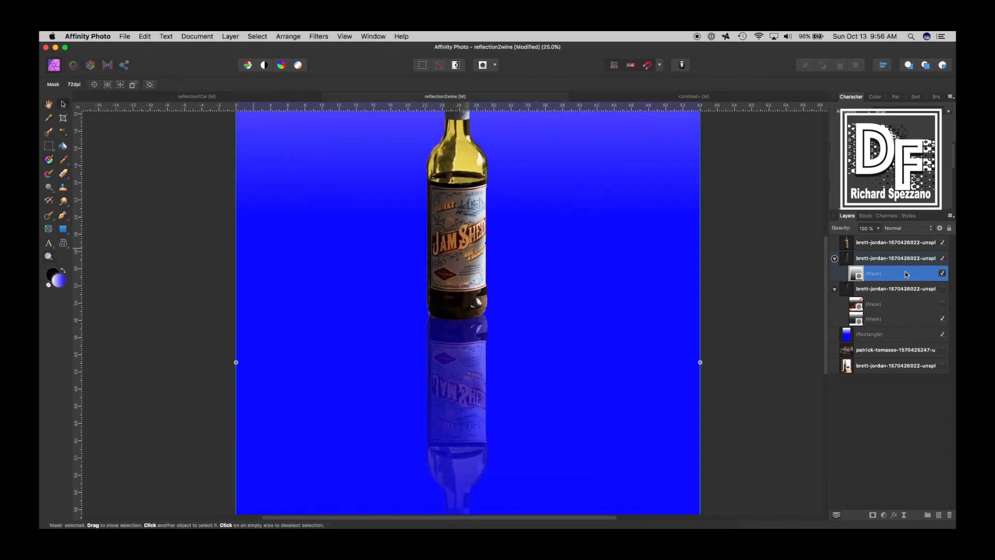
click(894, 243)
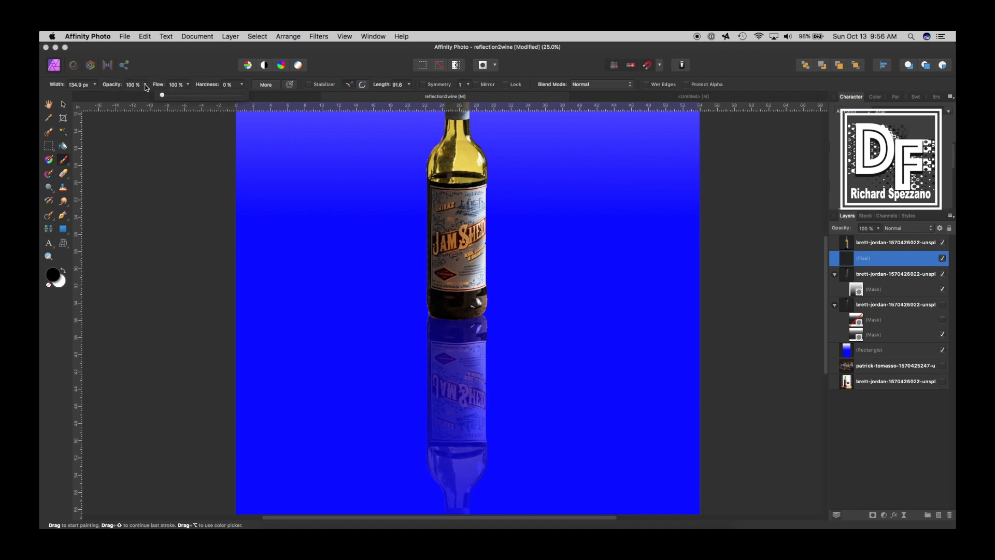
drag(161, 94, 124, 94)
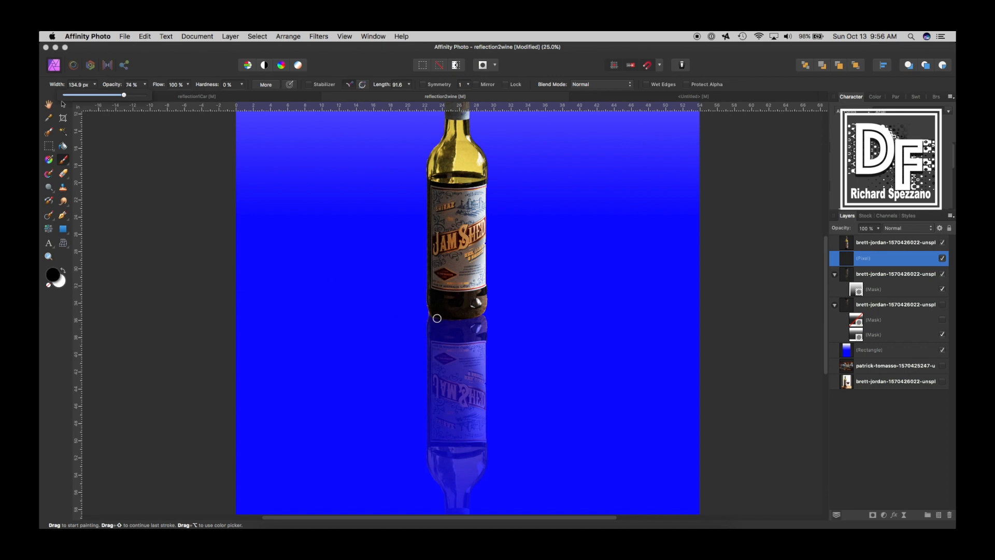
mouse_move(443, 332)
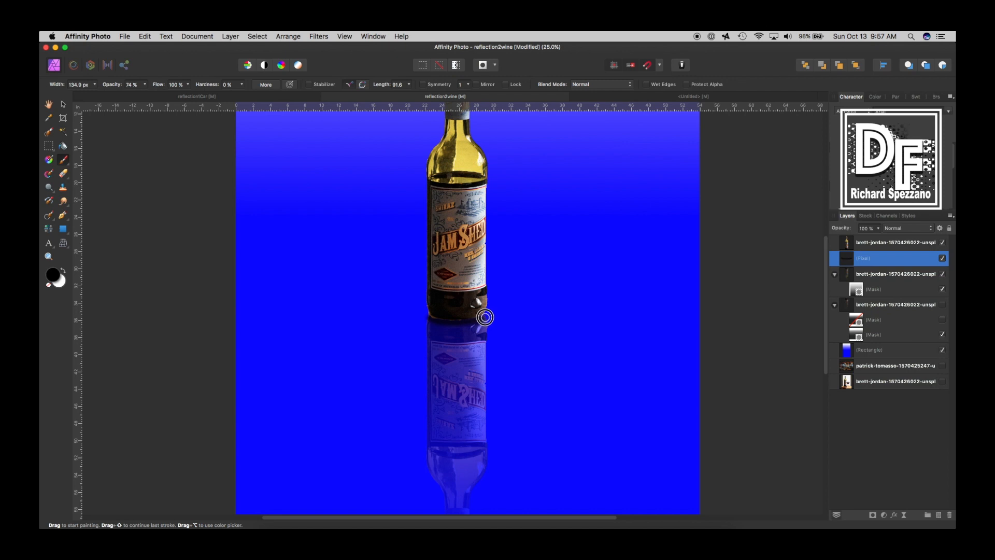
mouse_move(487, 311)
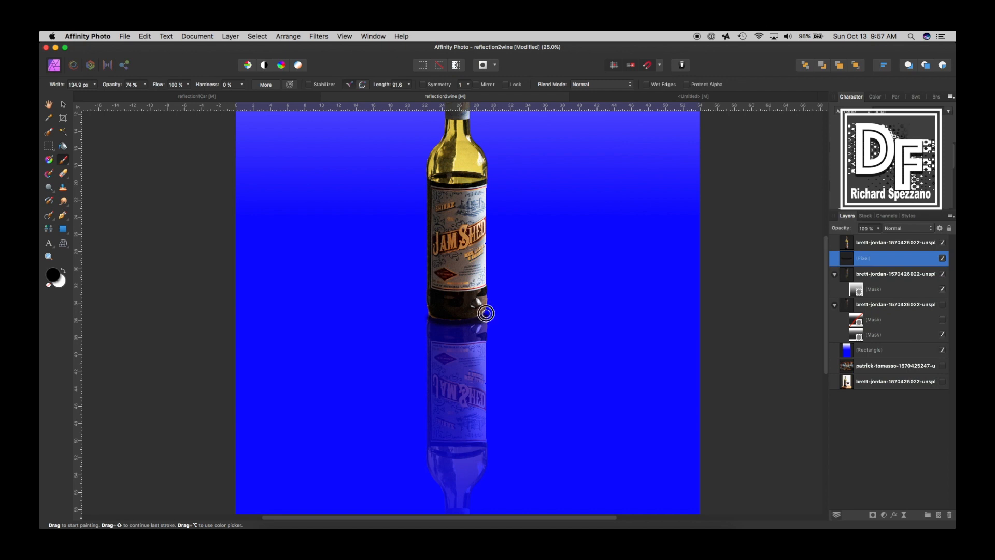
drag(485, 313, 430, 316)
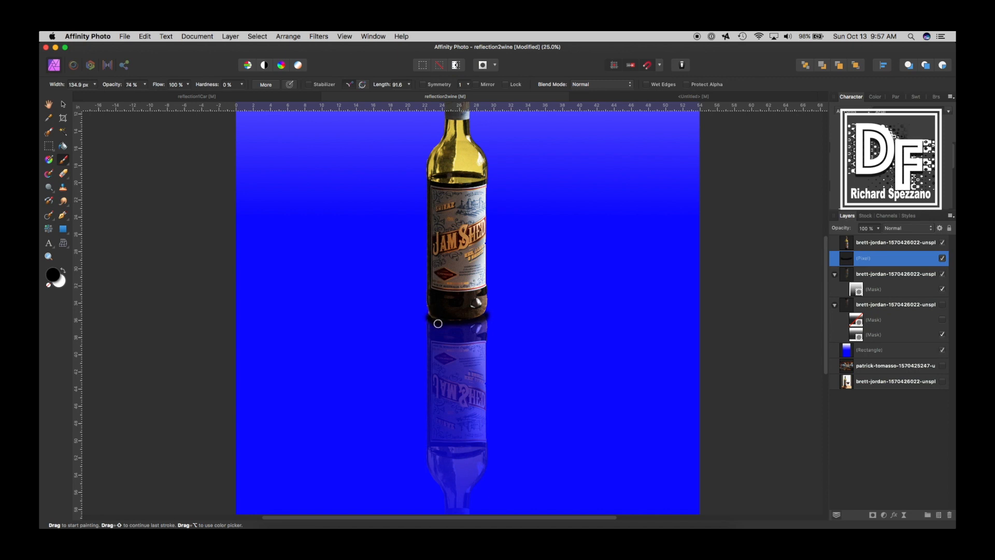
mouse_move(871, 425)
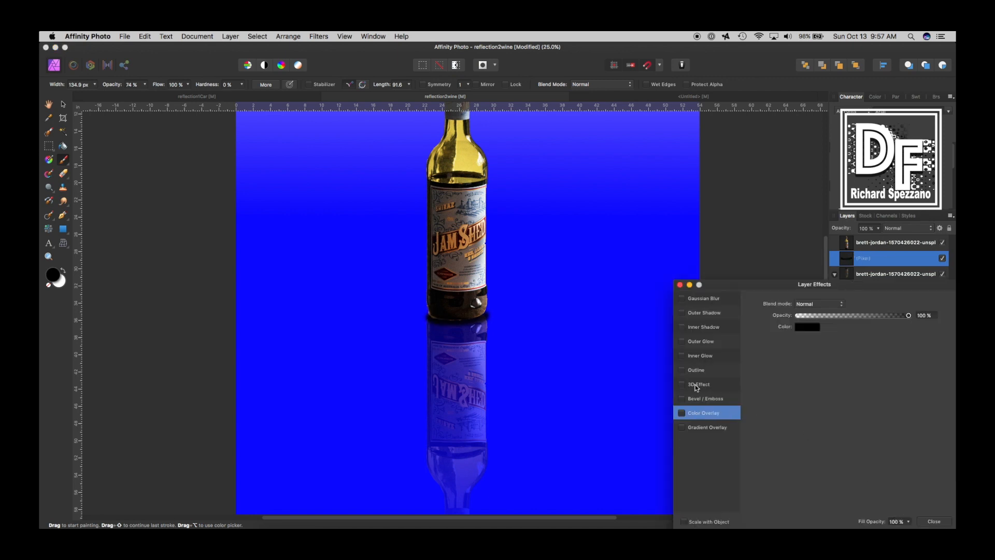
- Apply a Gaussian Blur layer effect of about 53 px radius to the shadow layer
click(681, 299)
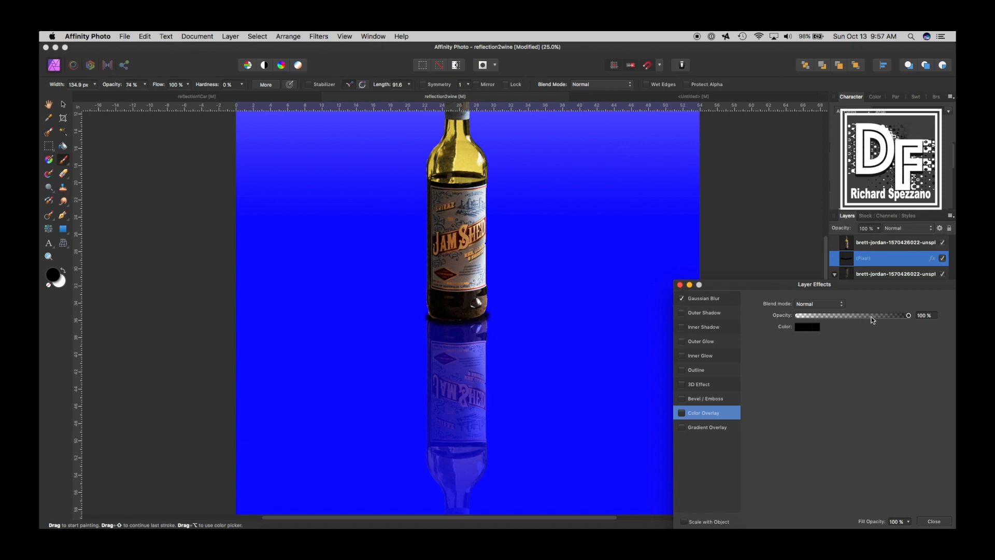
click(703, 299)
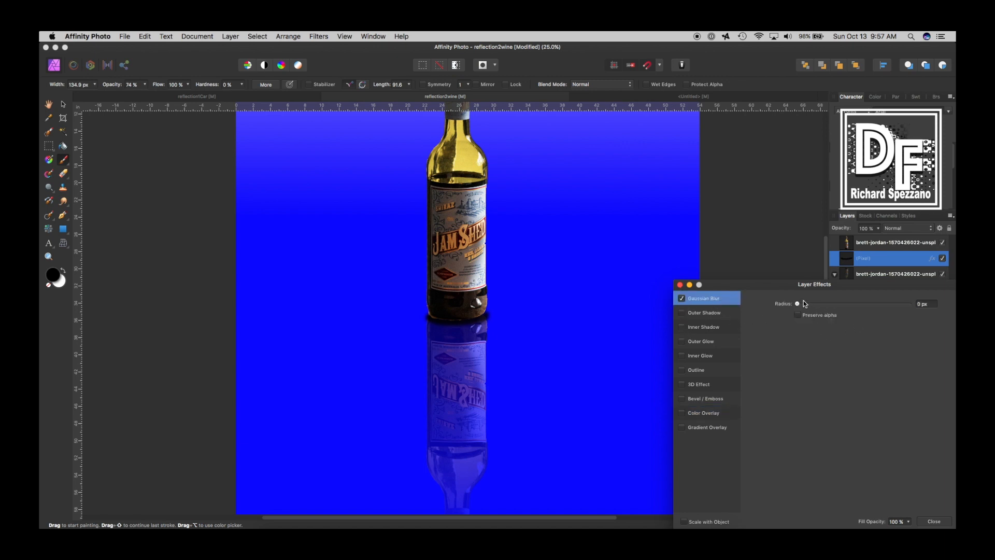
drag(797, 303, 914, 304)
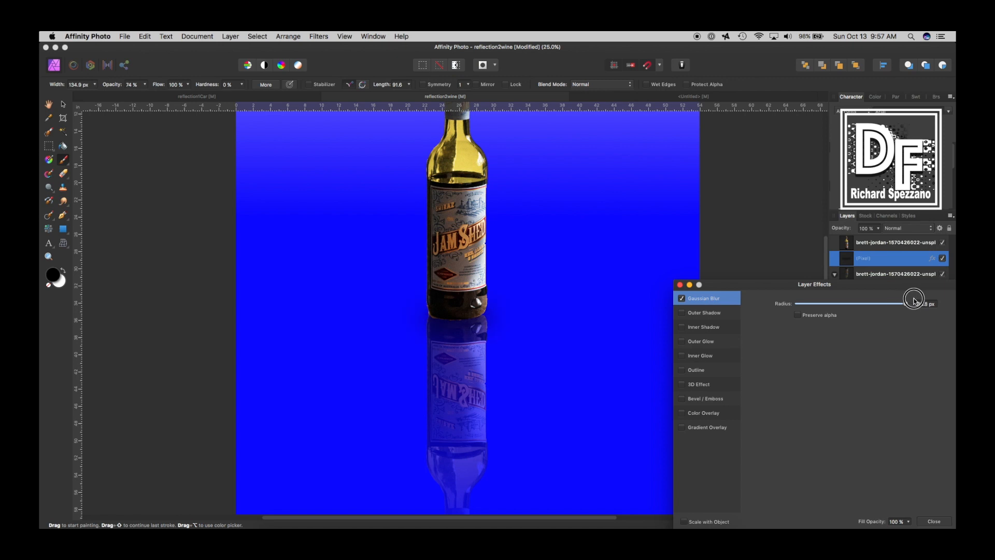
drag(914, 299, 895, 304)
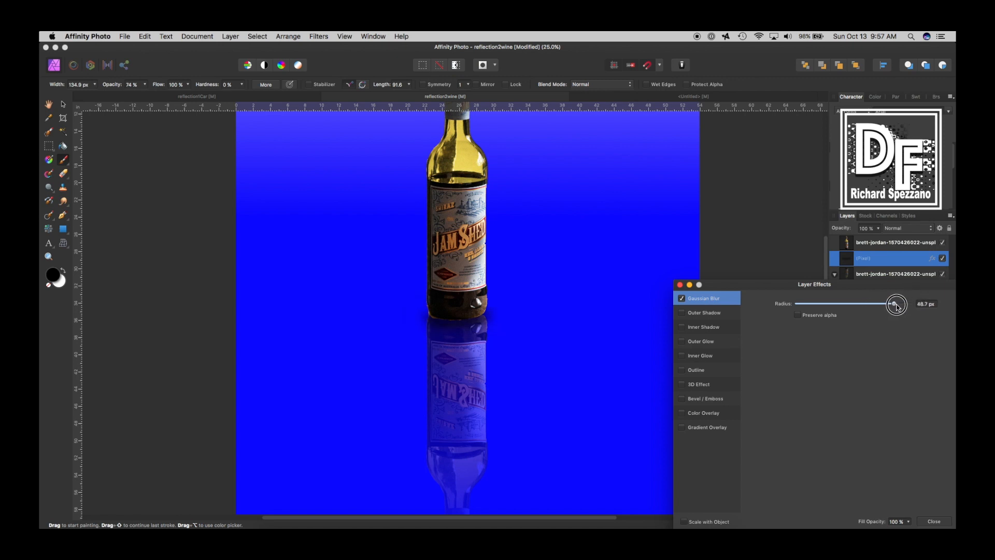
drag(893, 304, 896, 304)
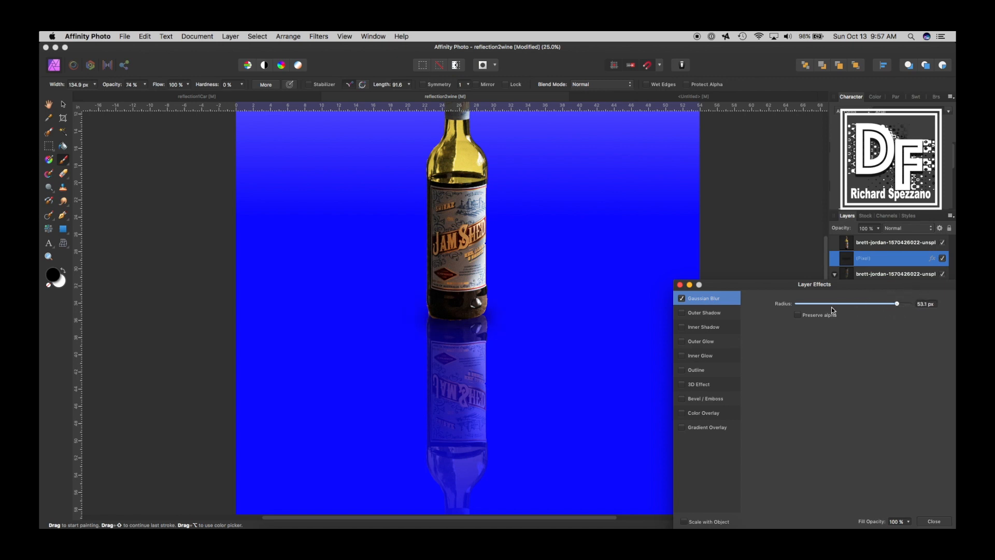
click(934, 522)
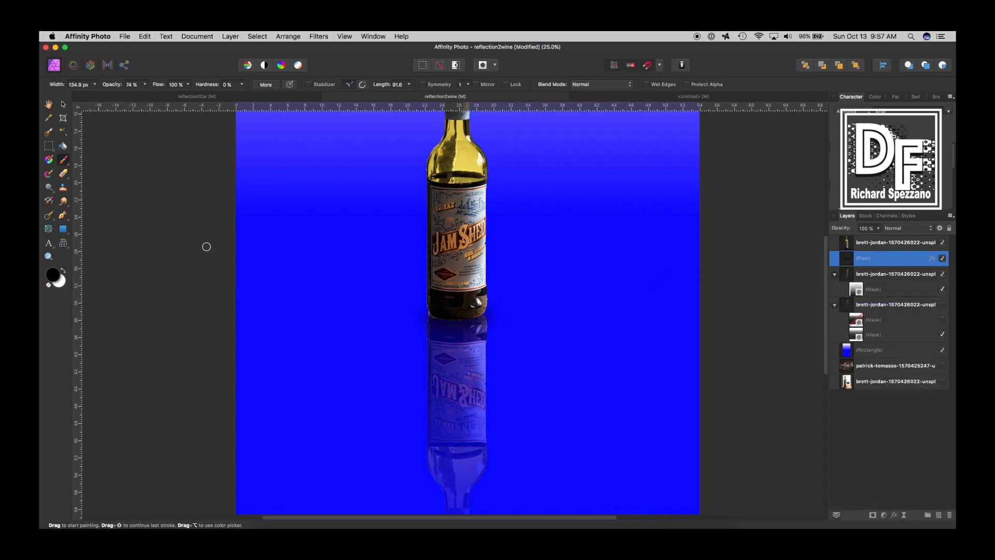
click(62, 103)
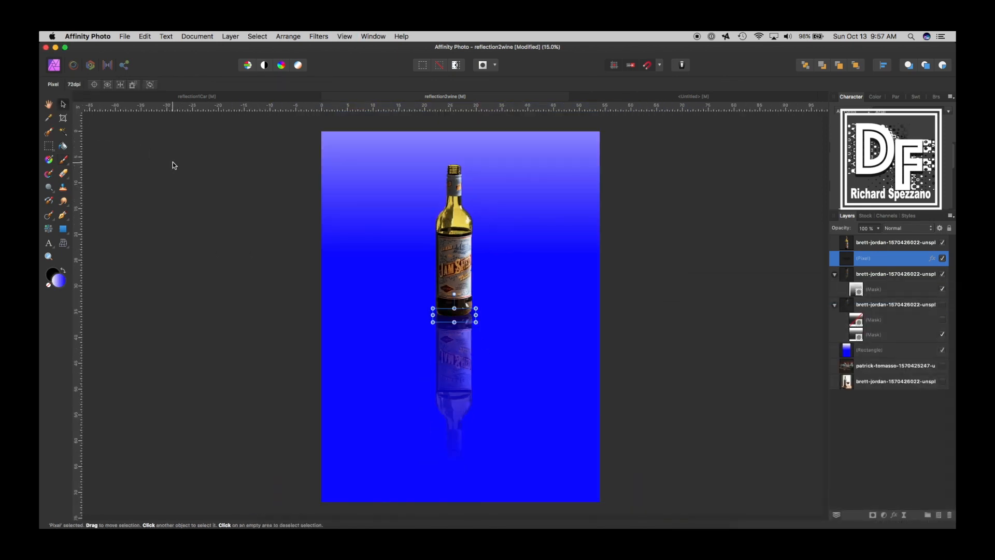
click(630, 323)
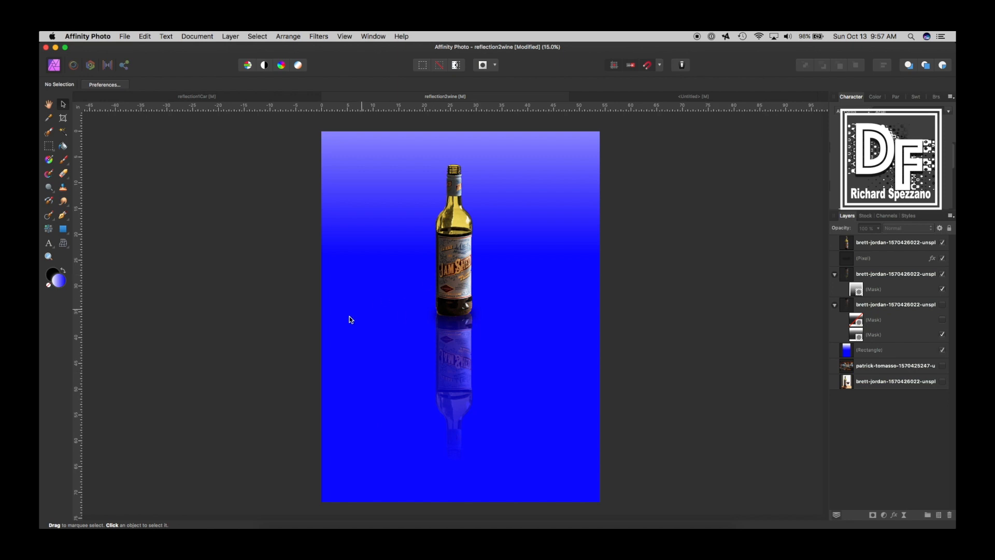
mouse_move(441, 195)
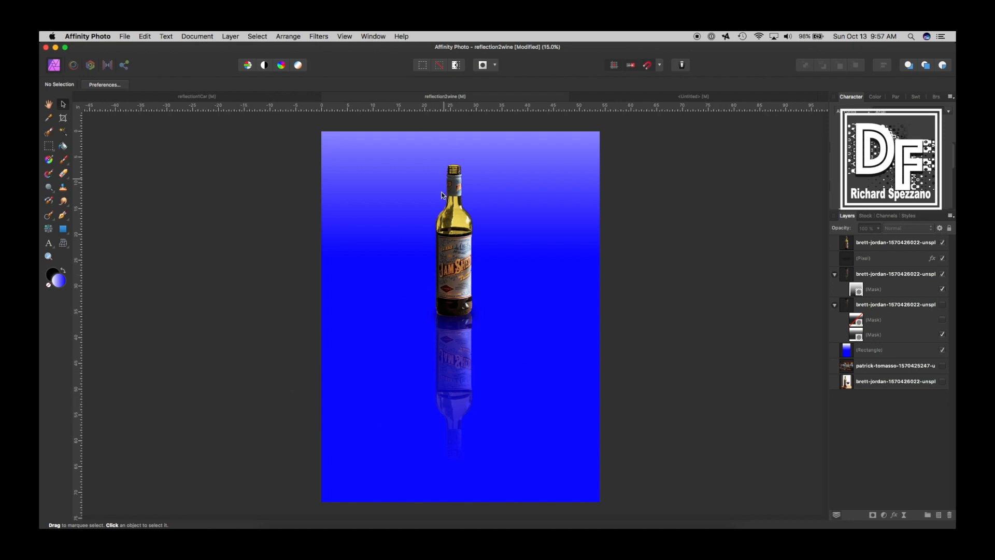
mouse_move(307, 359)
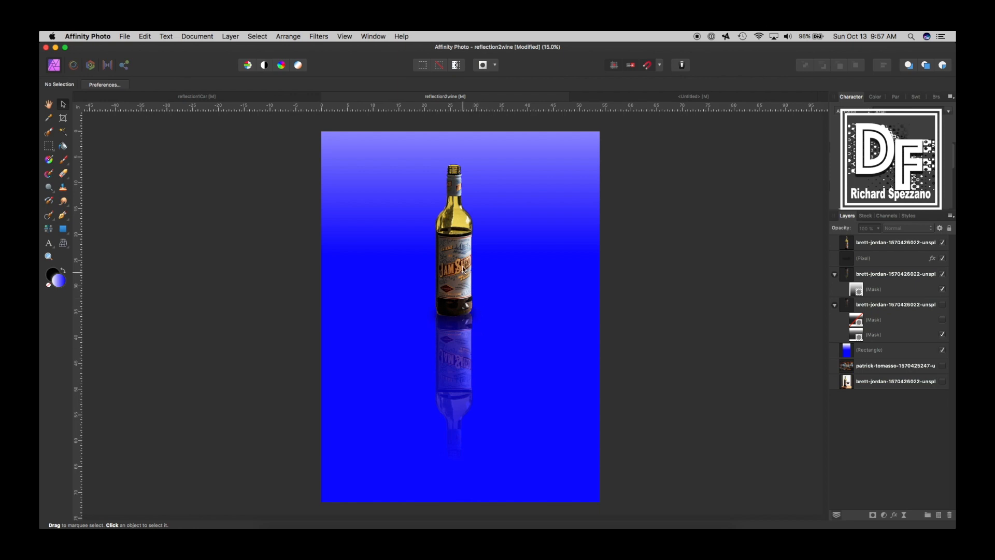
mouse_move(417, 307)
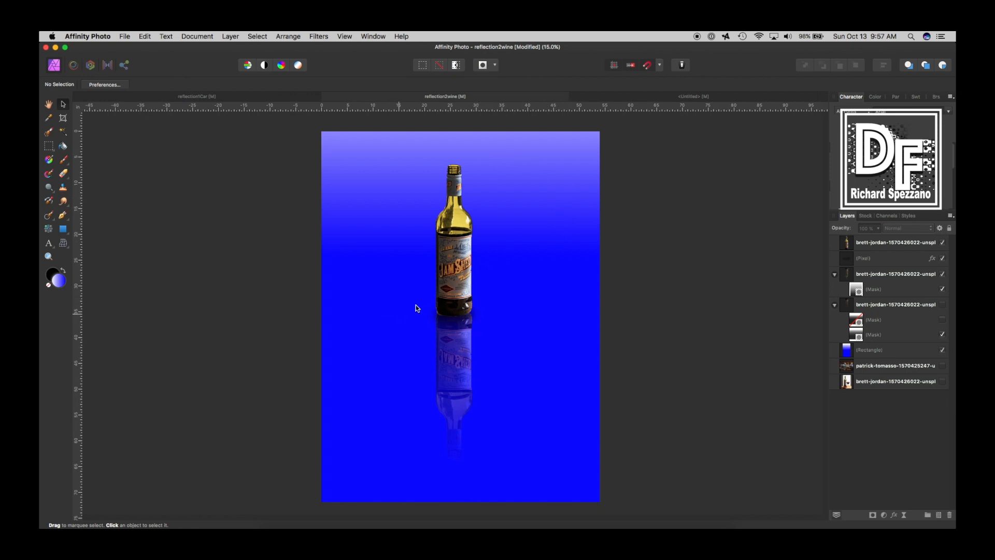
click(878, 258)
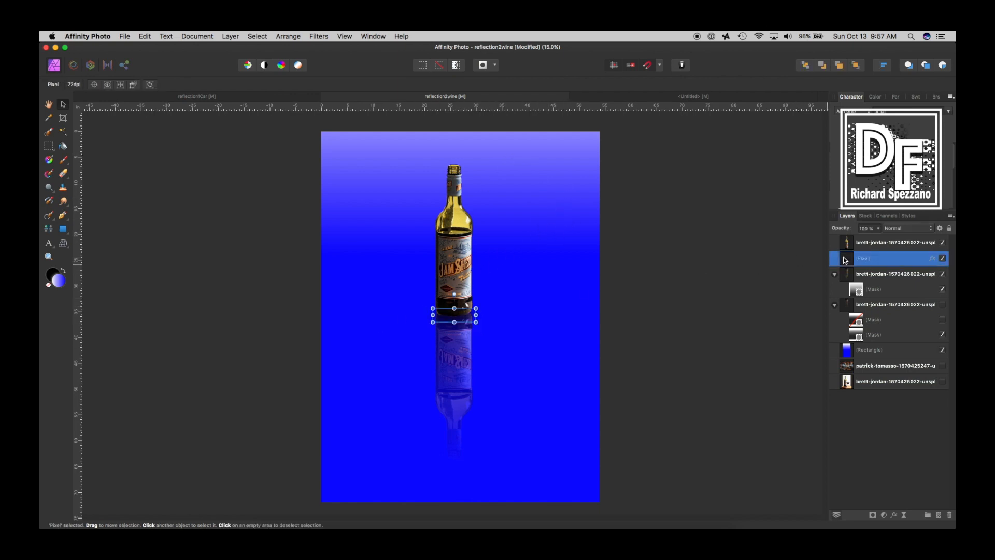